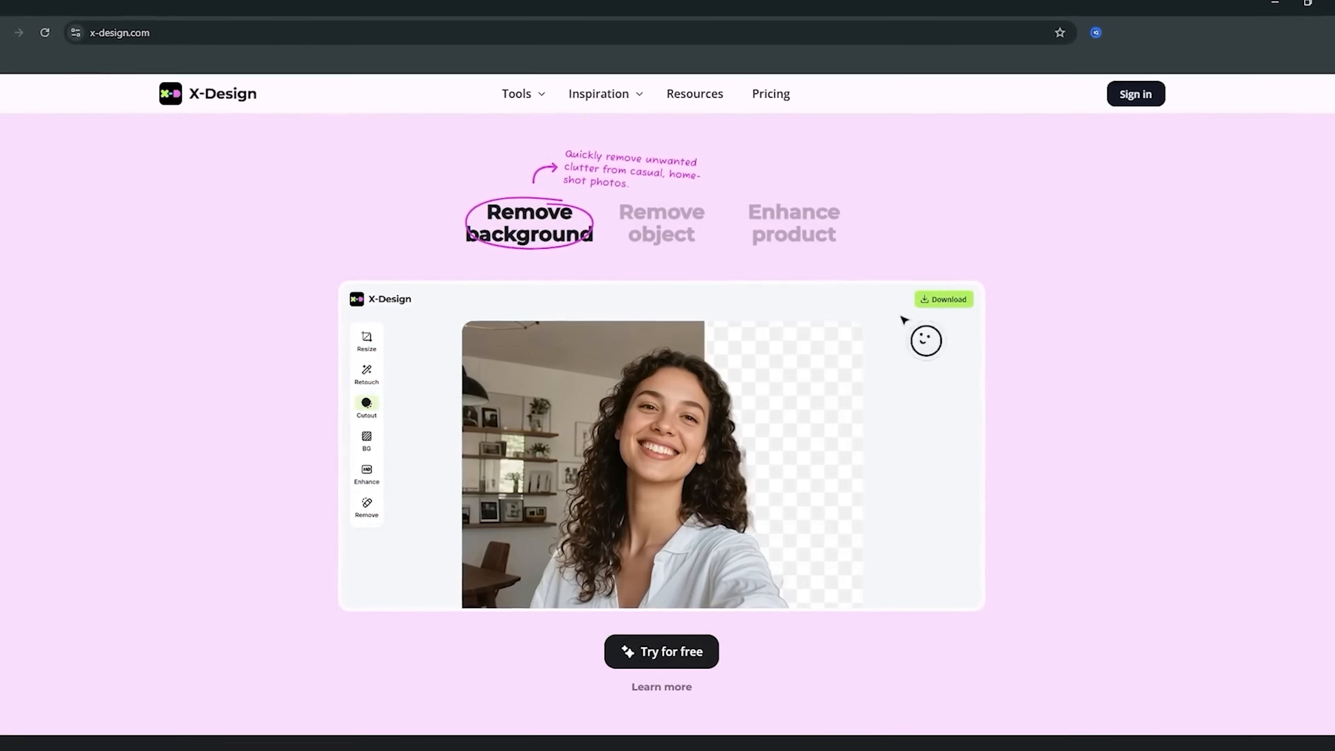
Load the X-Design homepage showing the Touch Heart With AI banner
left_click(661, 222)
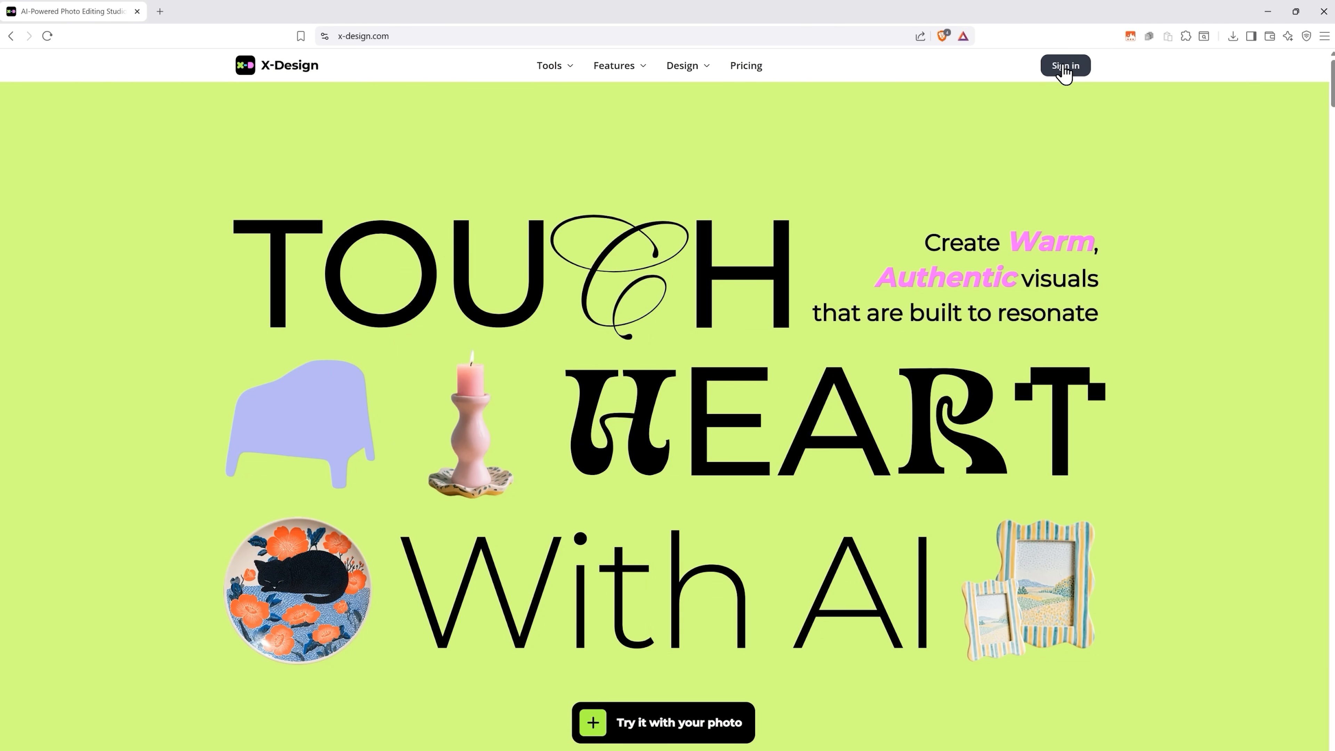
Sign in with Google to reach the X-Design workspace home
left_click(1065, 65)
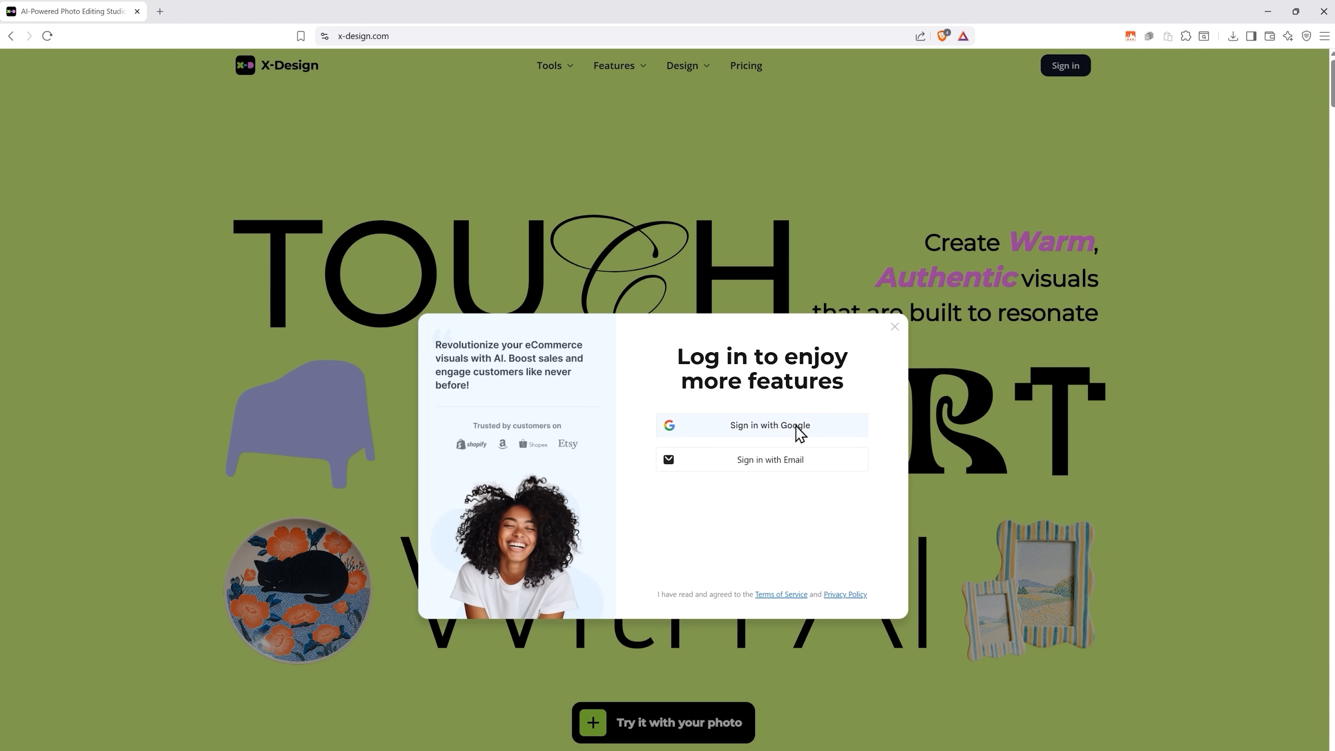
left_click(894, 327)
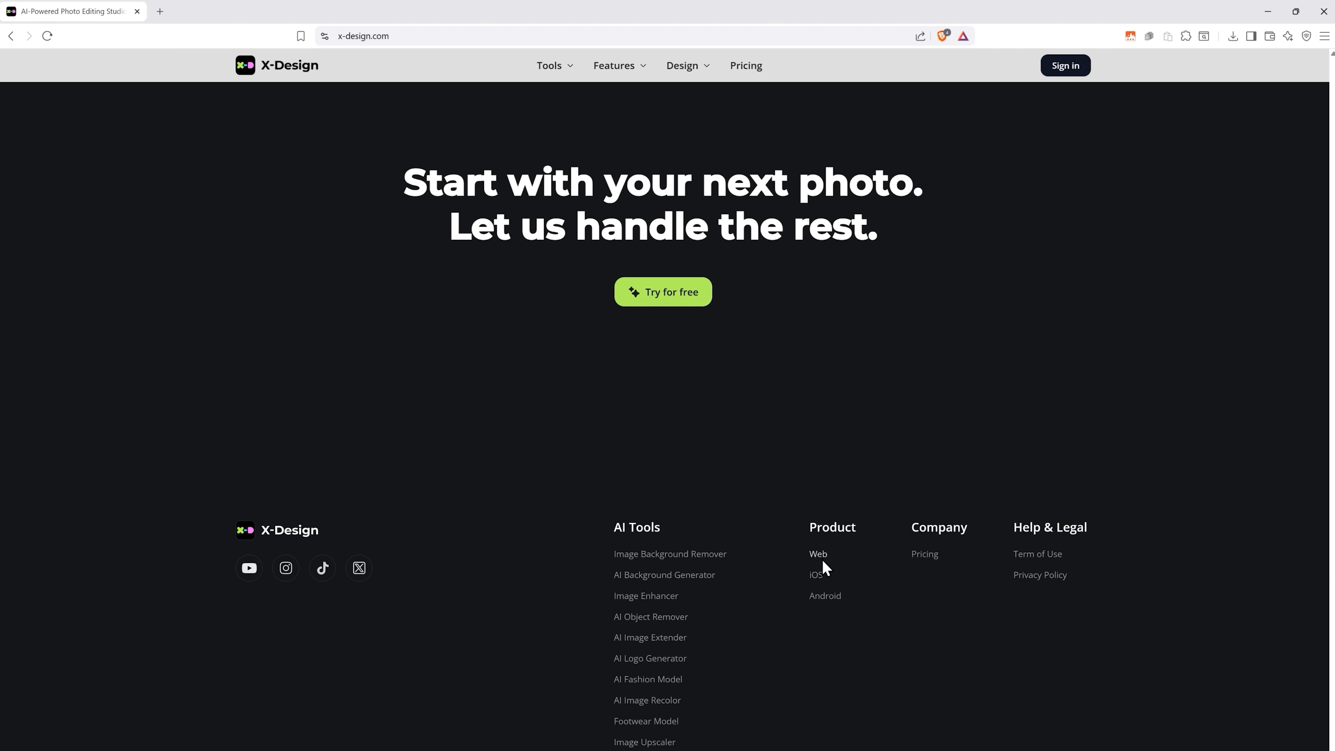
mouse_move(1293, 557)
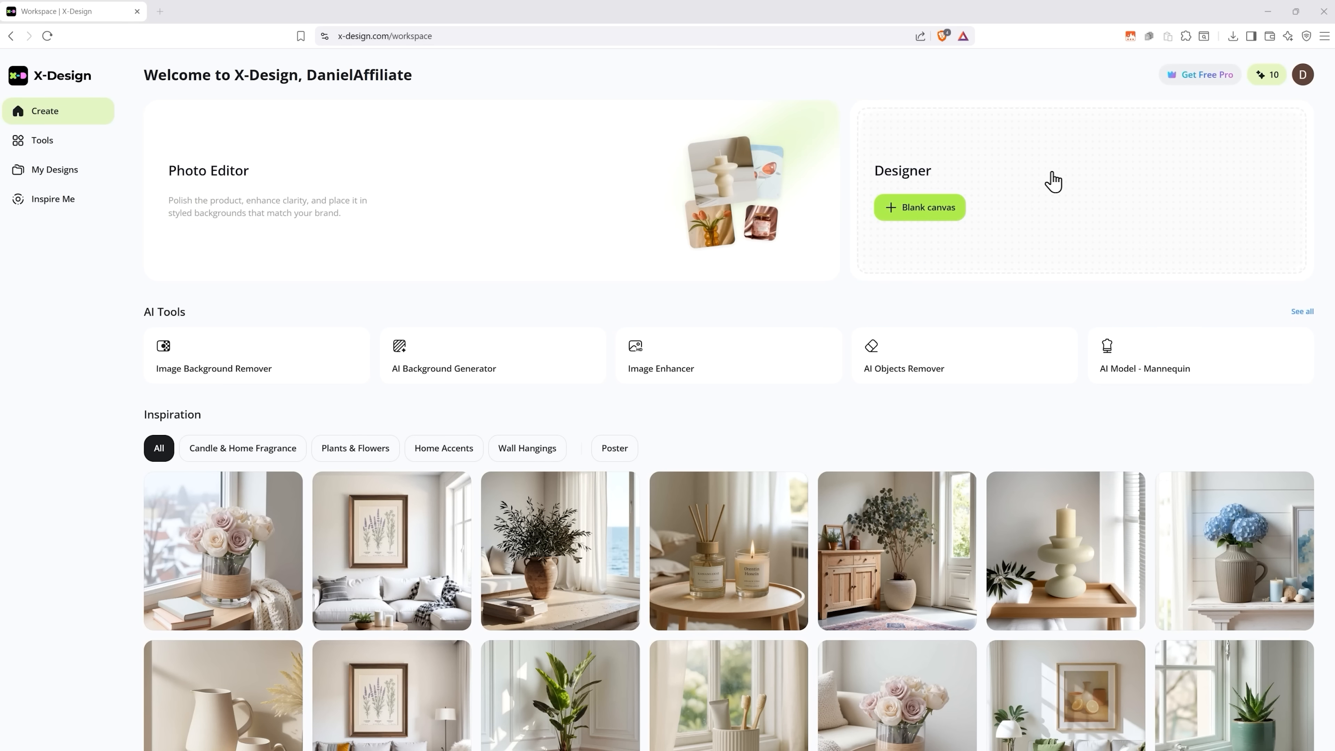
mouse_move(86, 333)
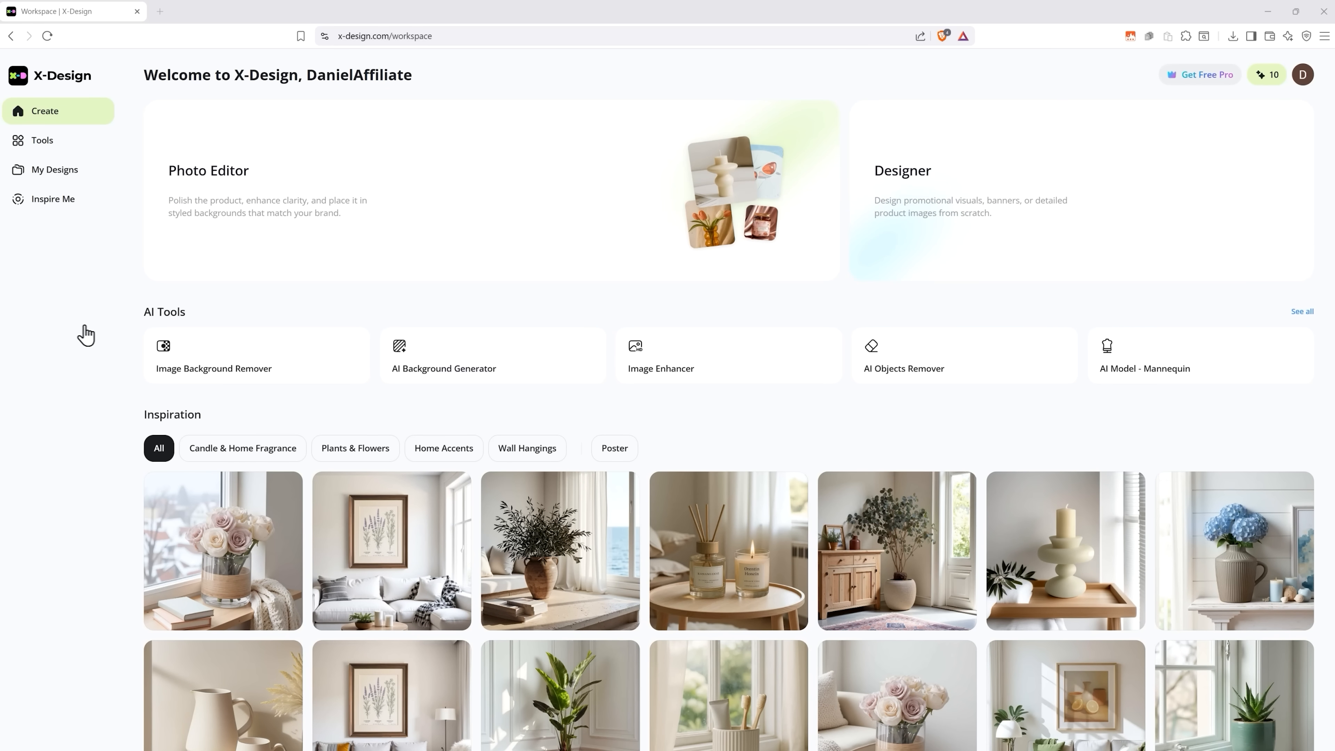
Show the Tools catalogue of image, batch image and video tools
left_click(41, 141)
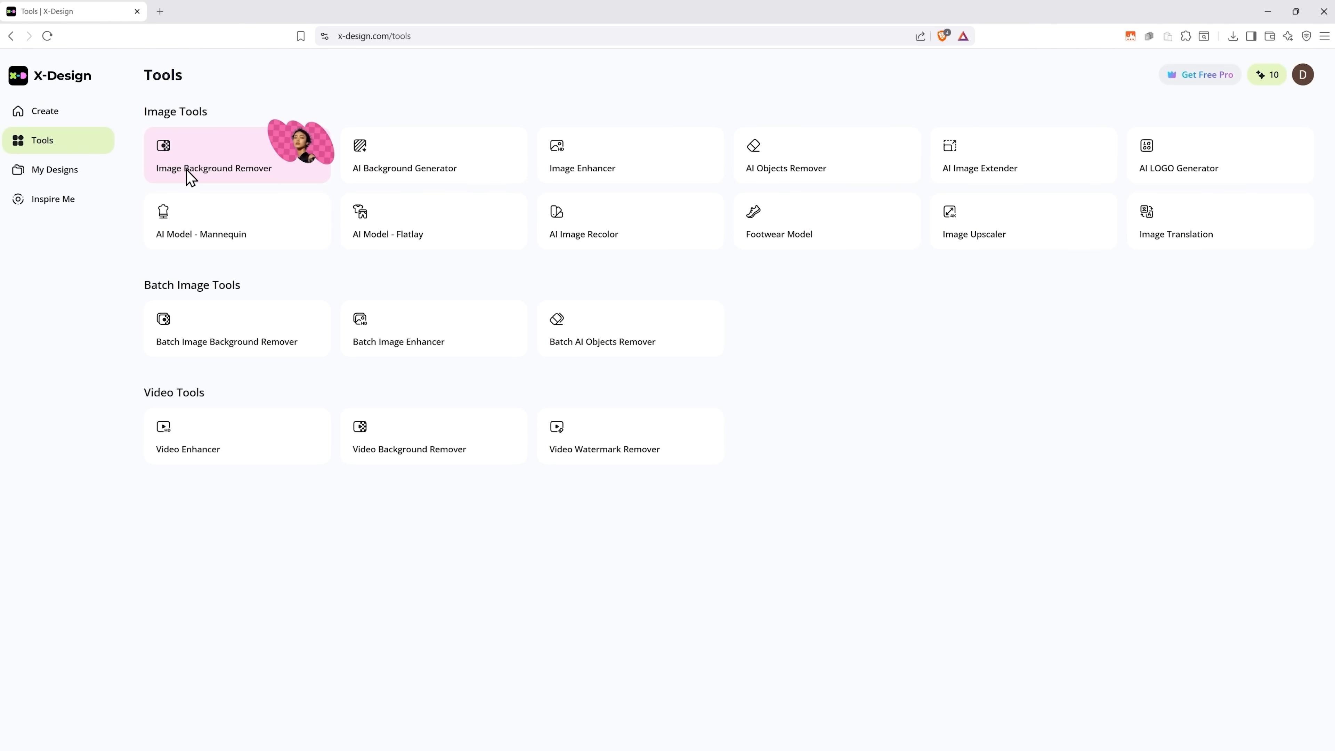
mouse_move(775, 177)
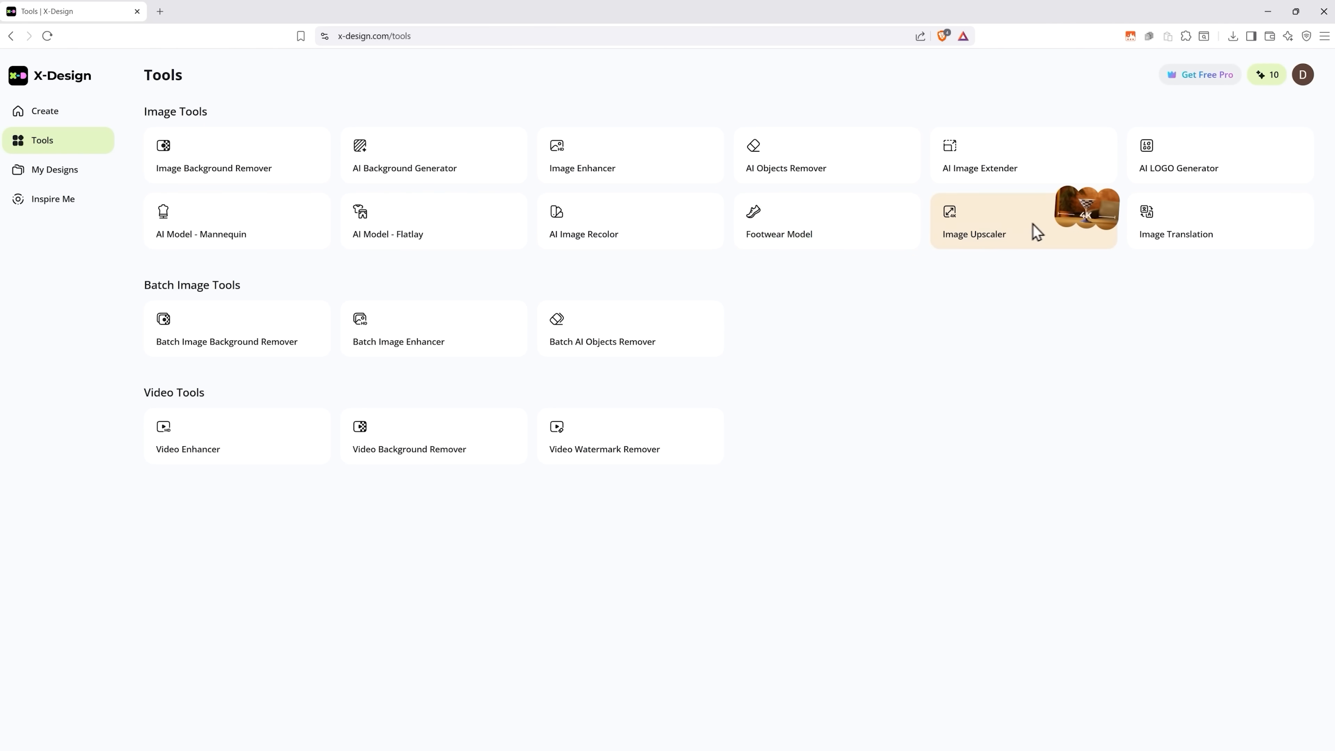
mouse_move(978, 323)
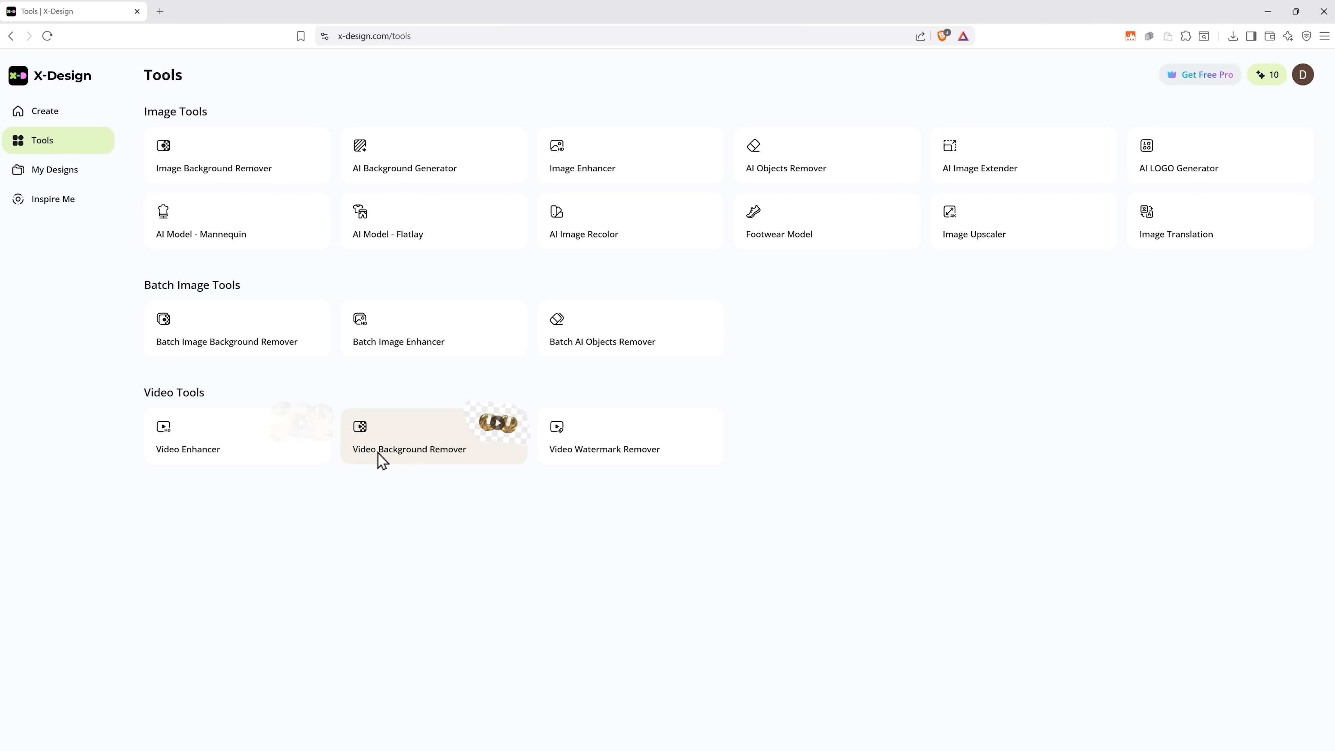
mouse_move(306, 517)
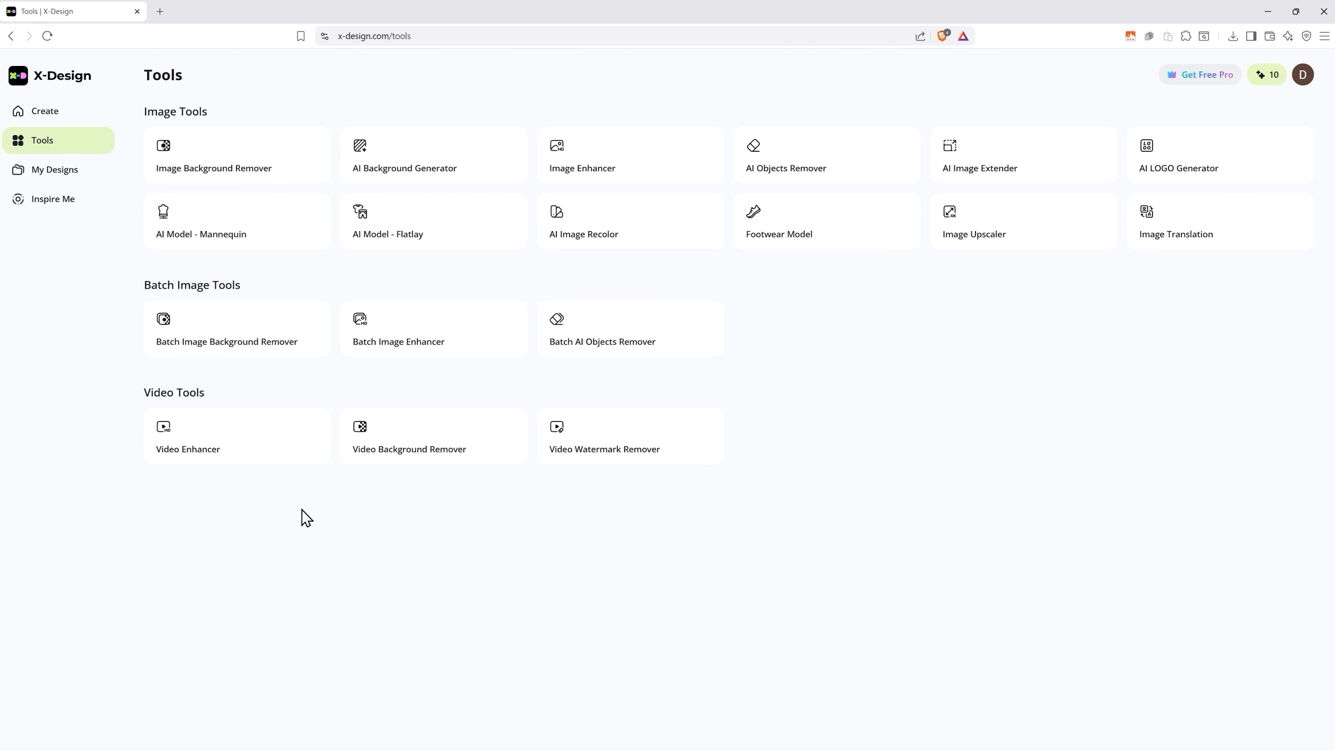
Check the empty My Designs and Generated lists, then scroll through the Inspire Me gallery
left_click(54, 170)
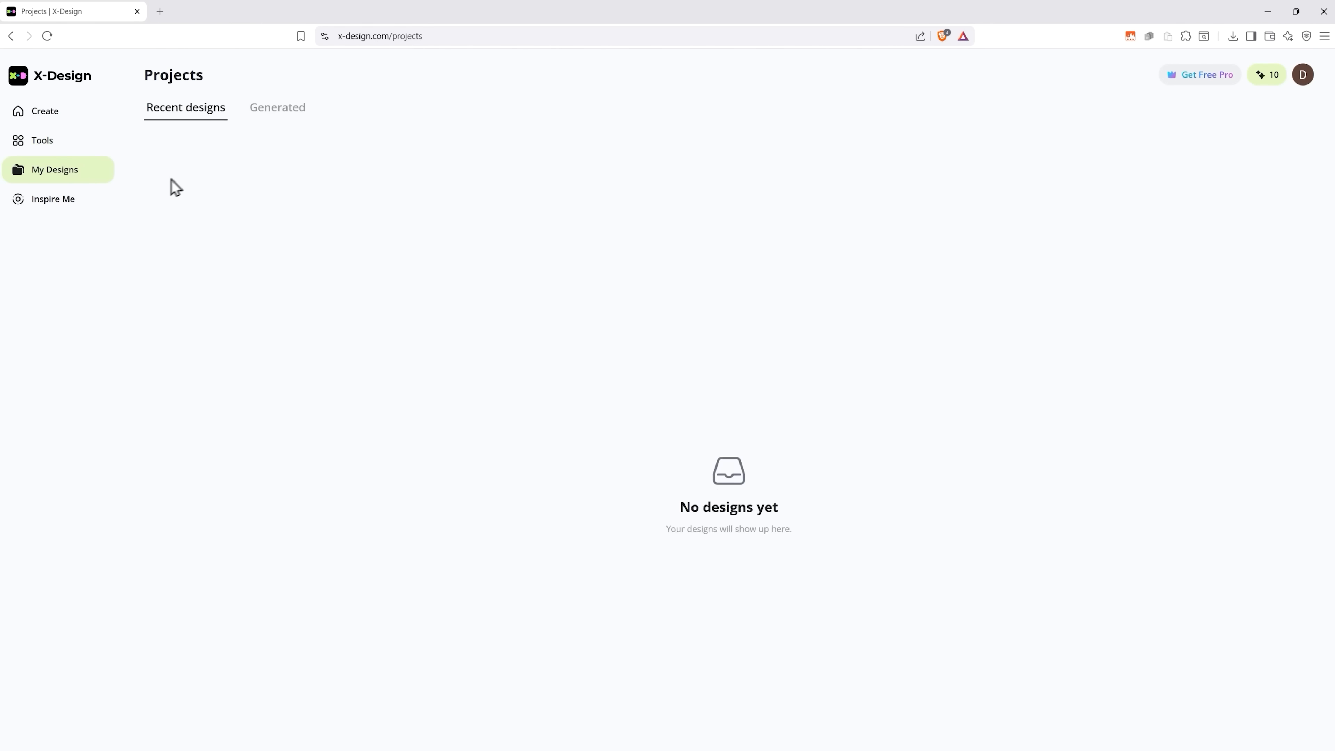
left_click(276, 107)
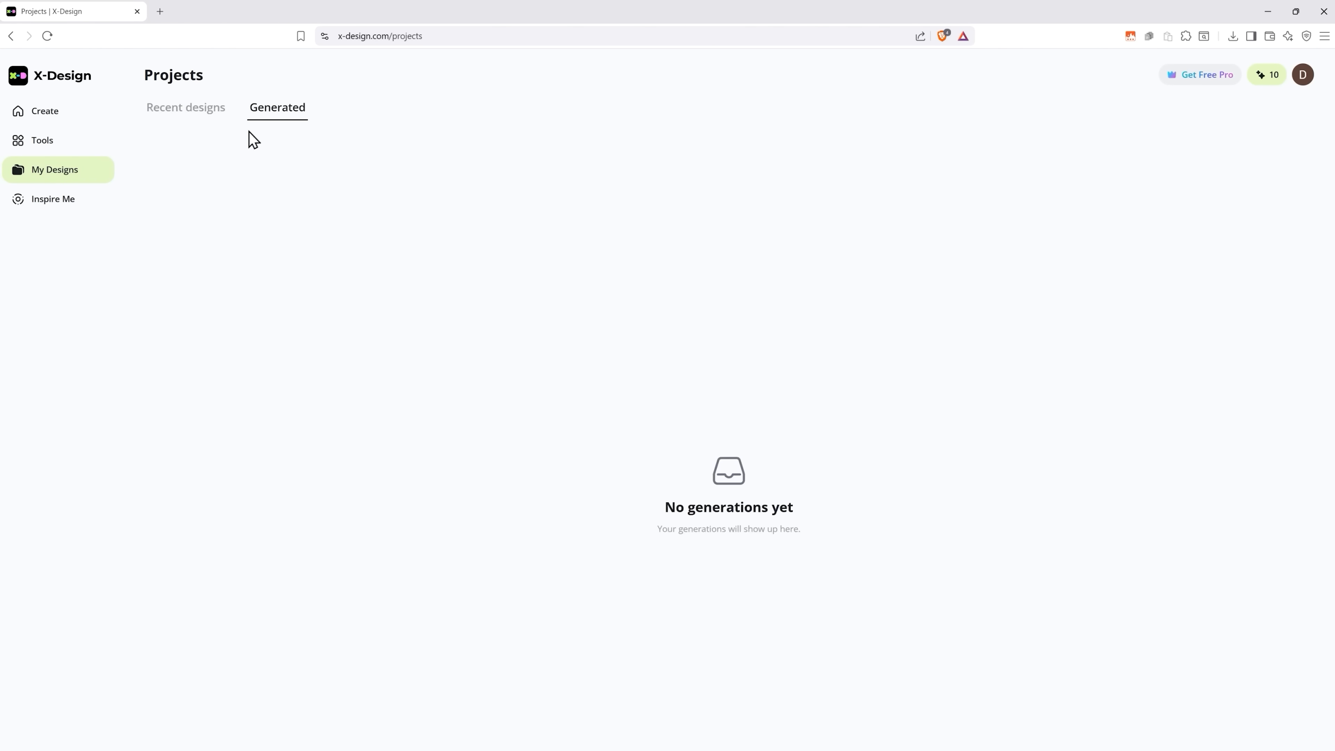
left_click(53, 199)
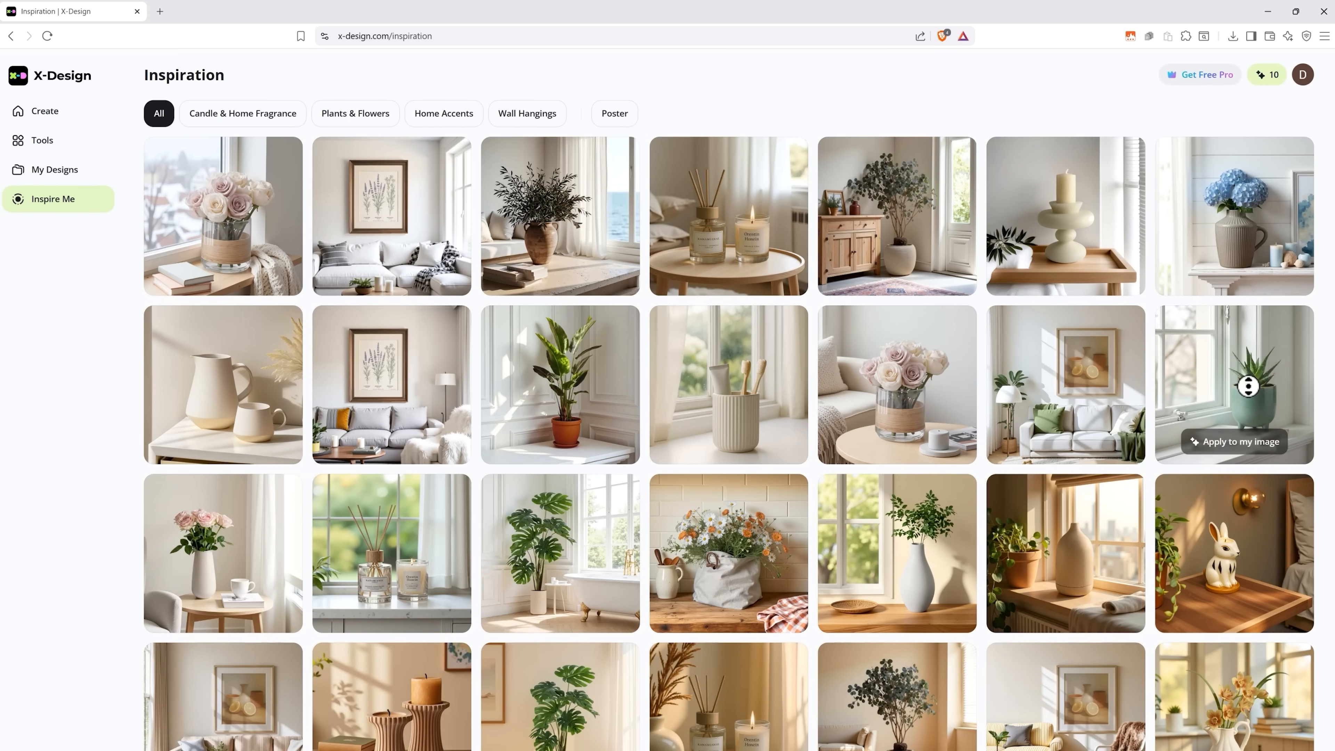
scroll("down", 3)
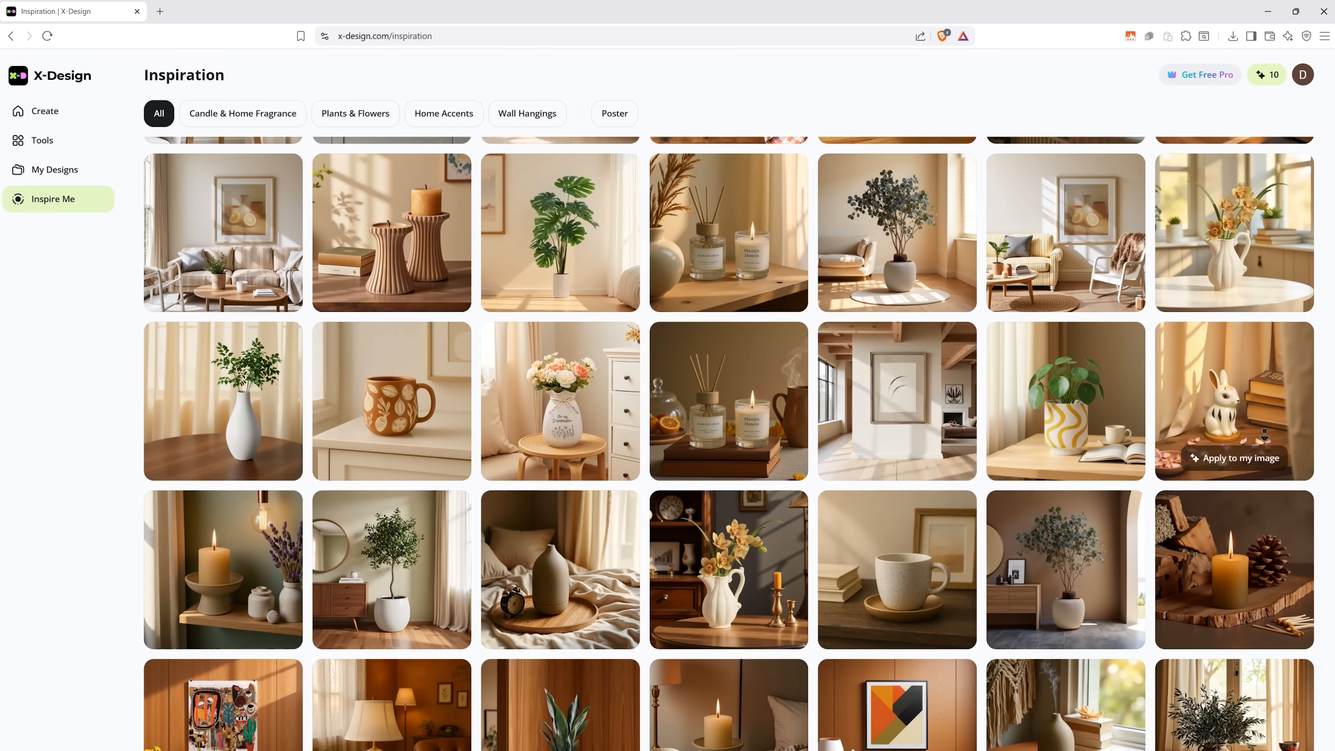
scroll("down", 3)
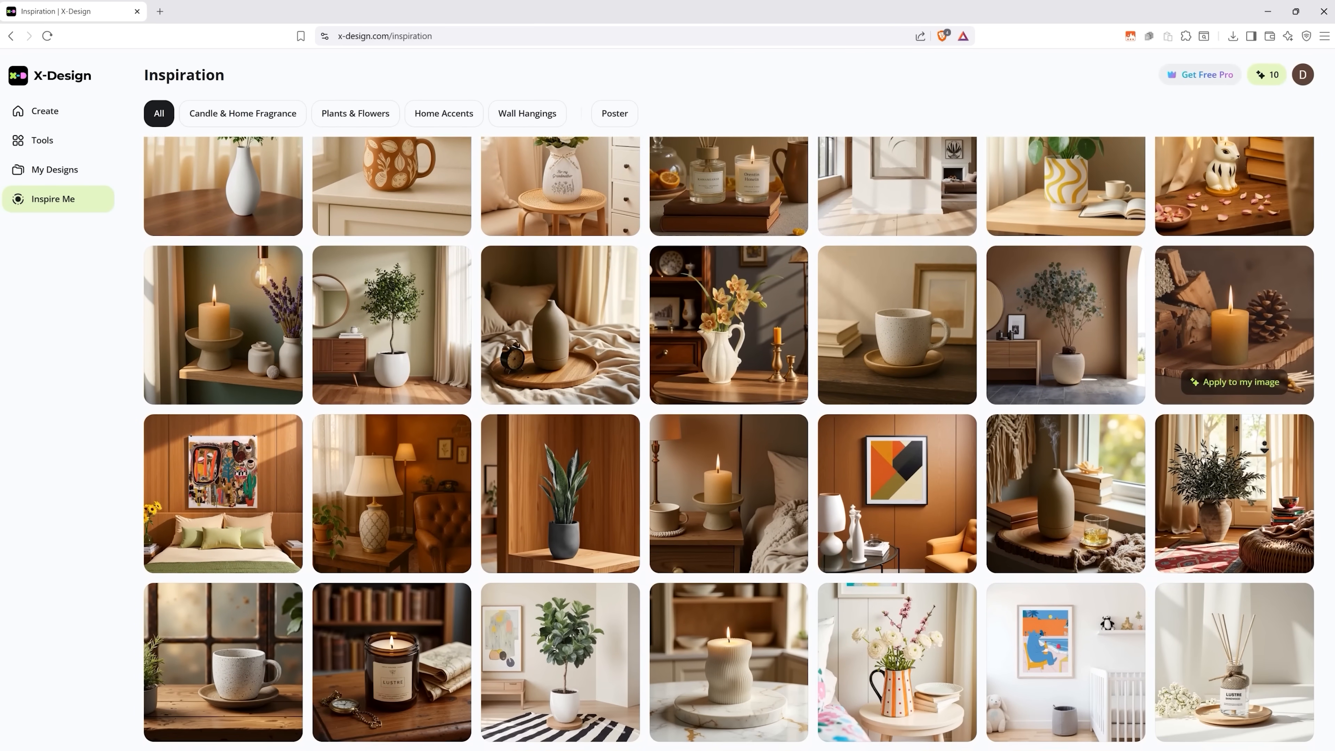
scroll("down", 3)
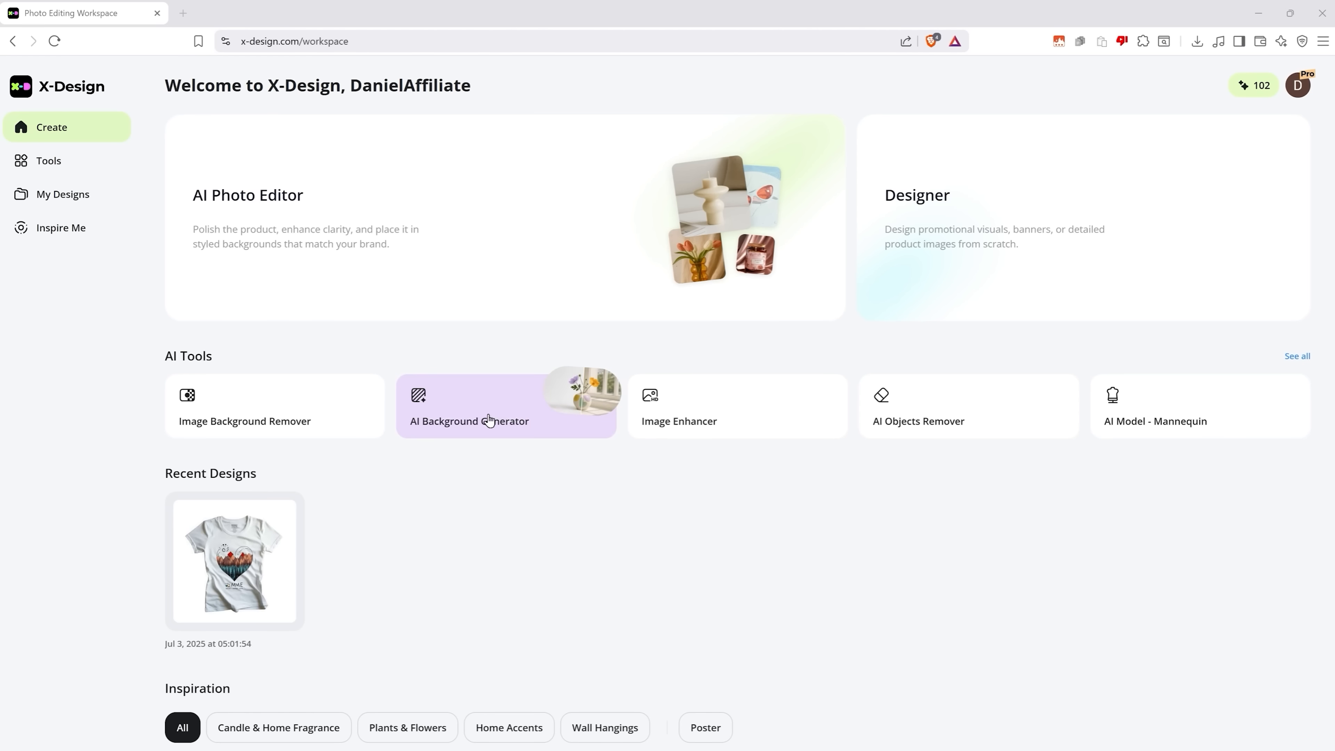
Upload the Luxury Candle photo into the AI Background Generator
left_click(469, 421)
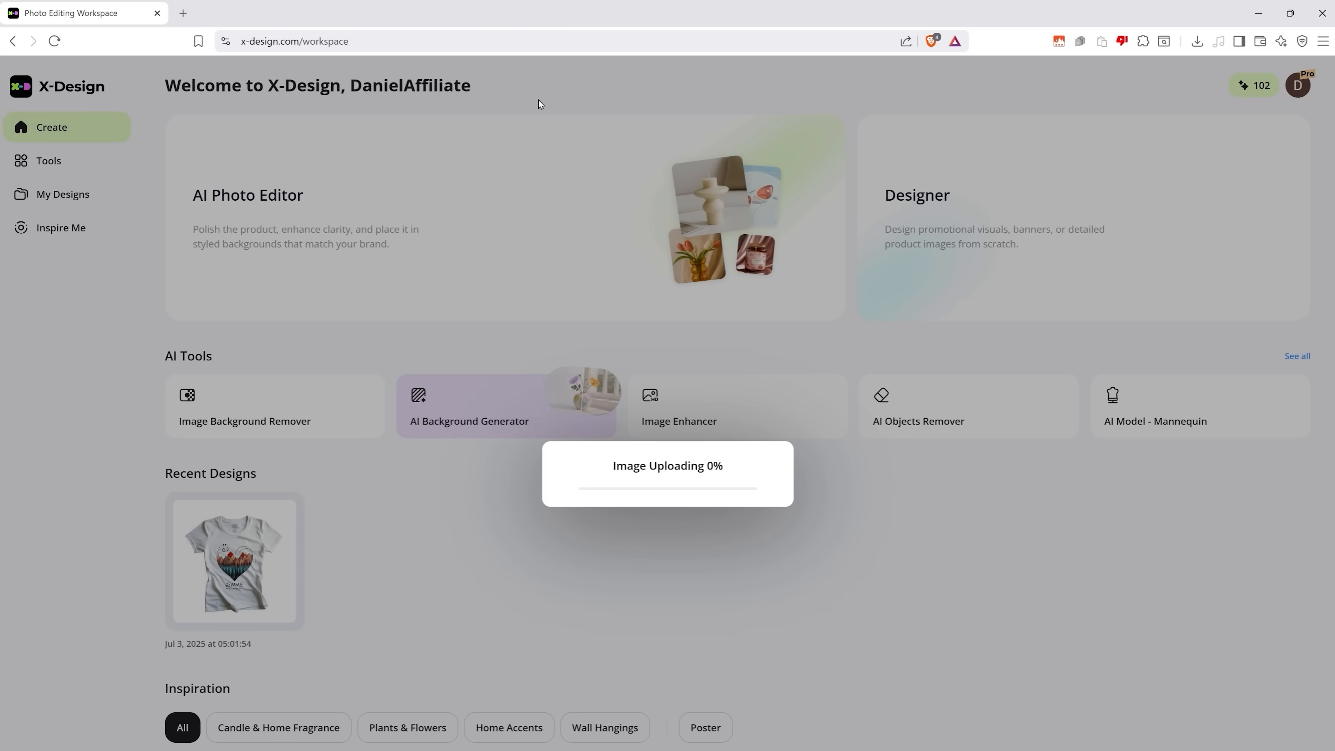
left_click(469, 407)
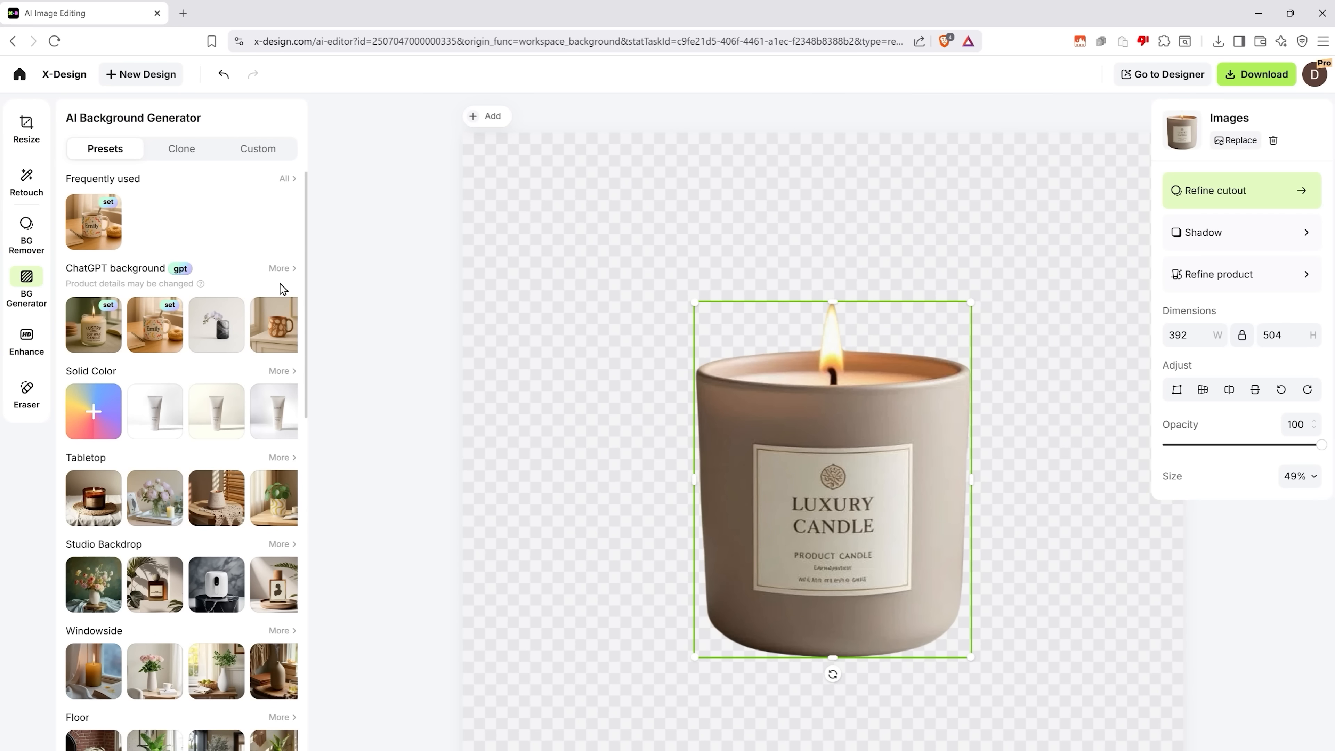
Browse Studio Backdrop and Windowside preset backgrounds, then switch to Clone mode
scroll("down", 3)
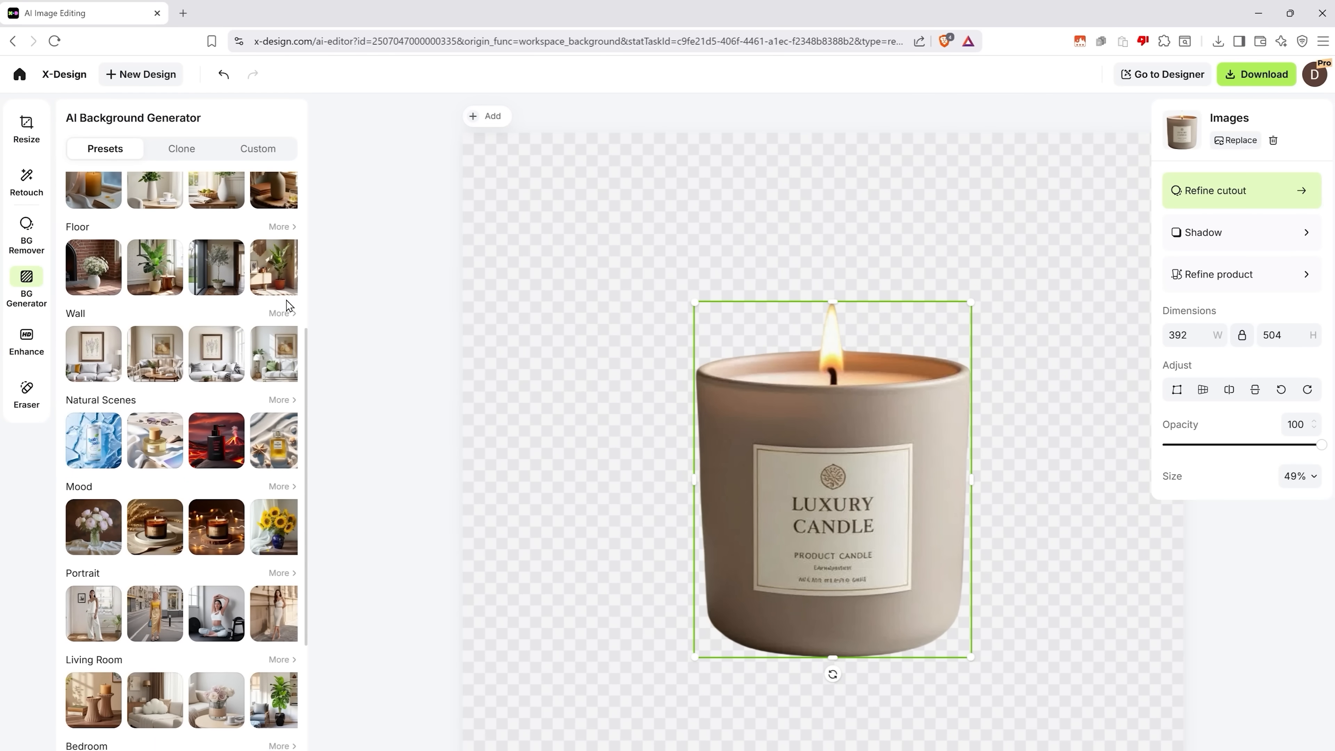
scroll("down", 3)
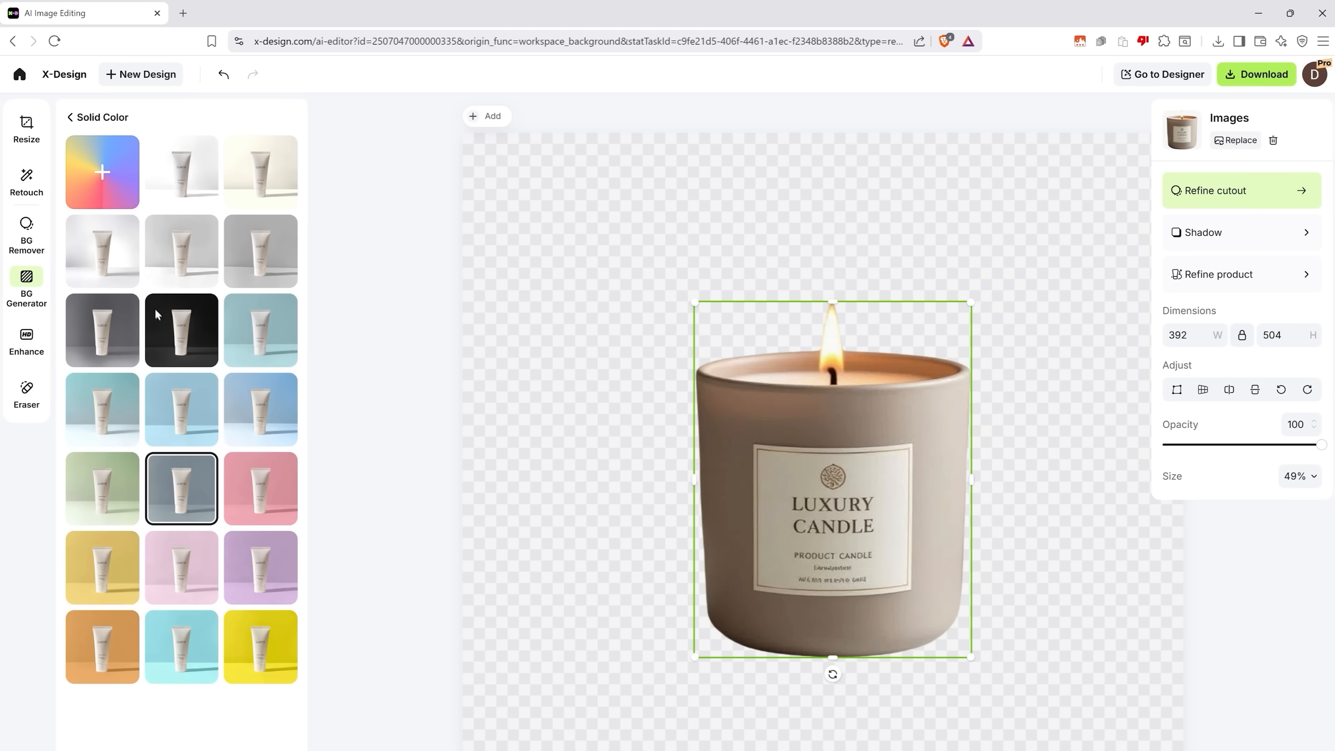
left_click(27, 288)
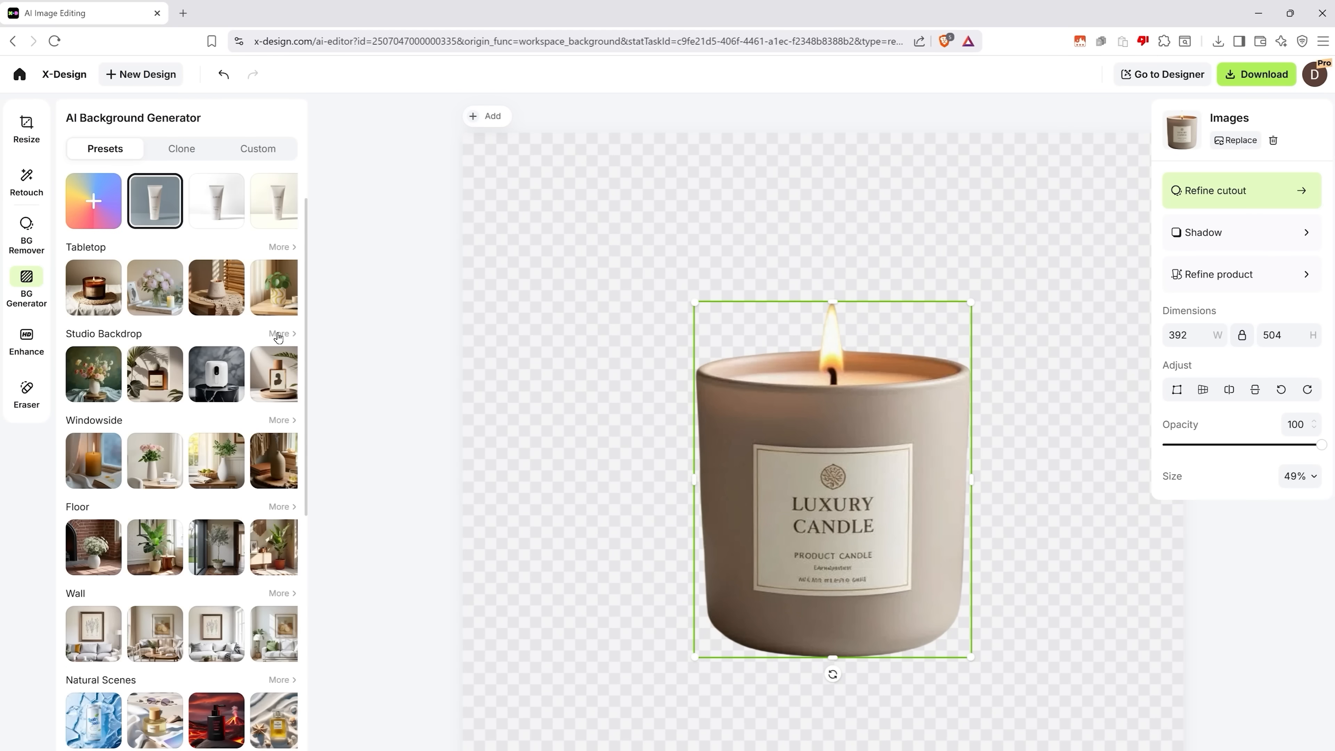
left_click(278, 334)
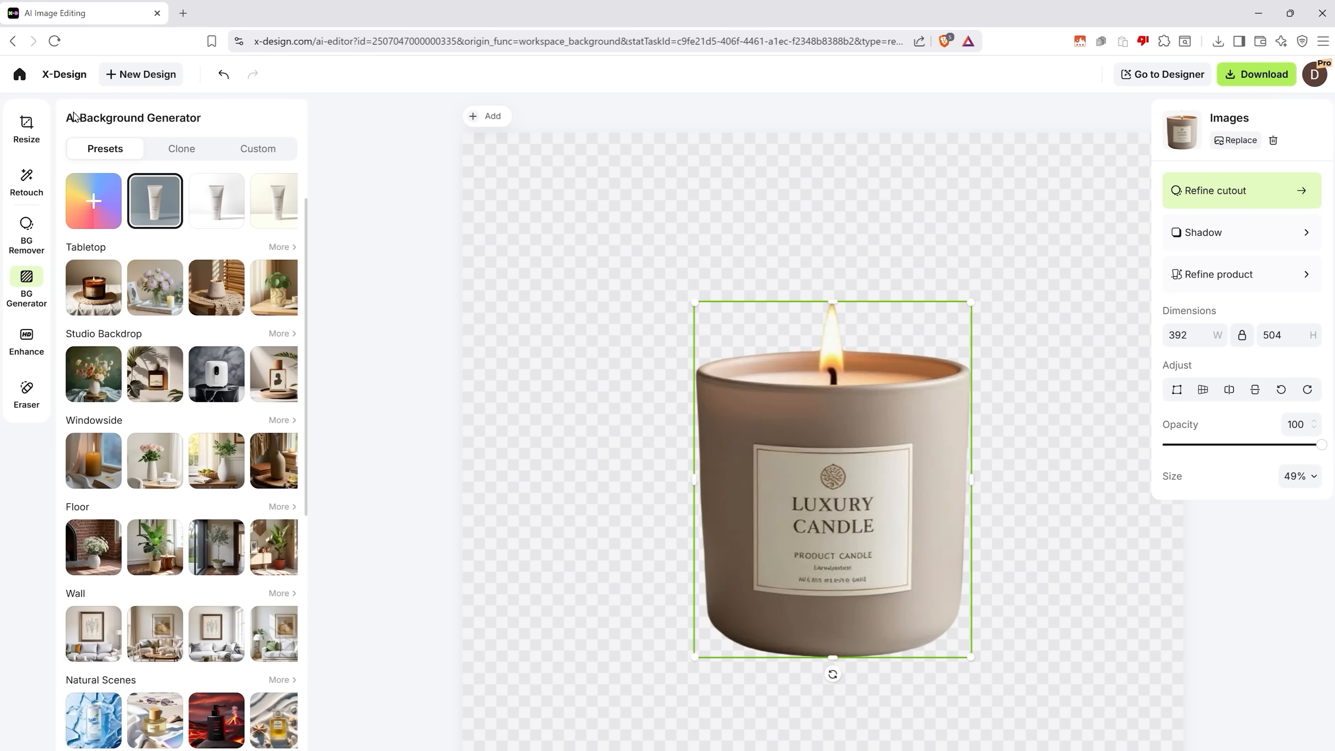
left_click(280, 420)
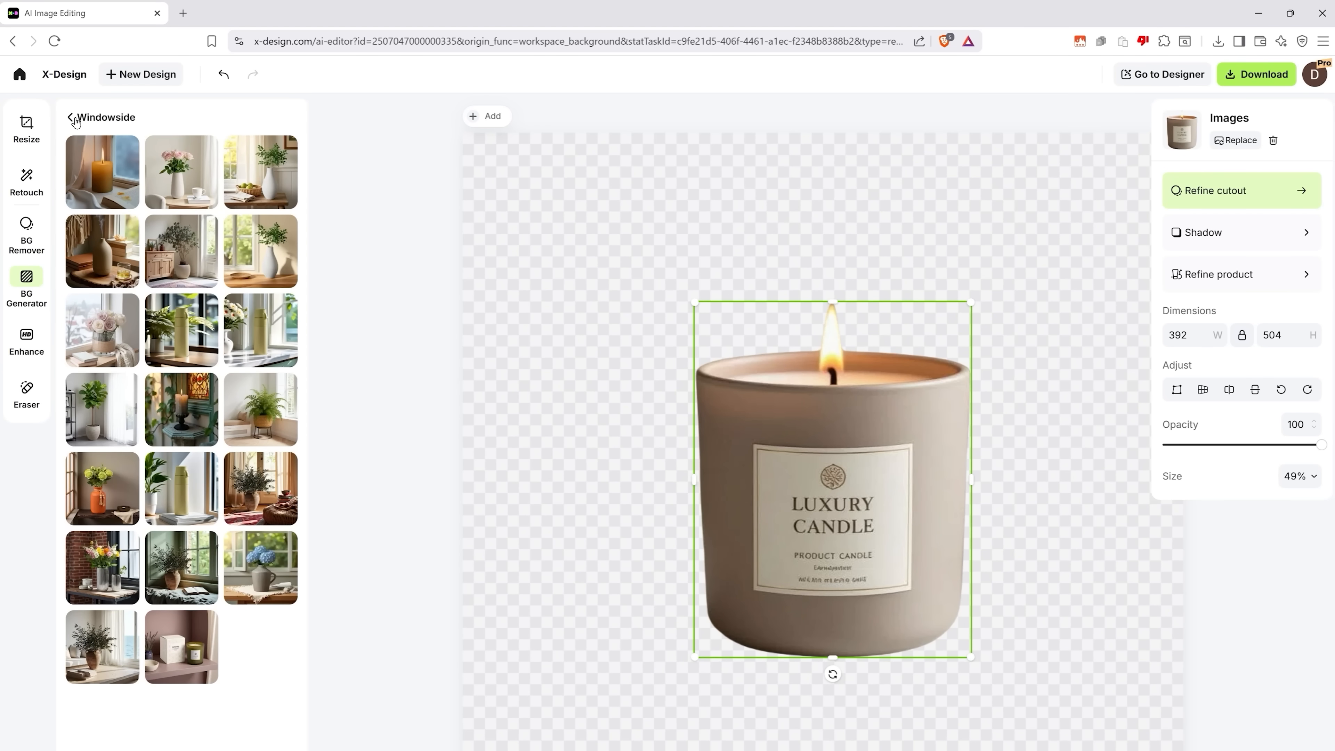
left_click(73, 118)
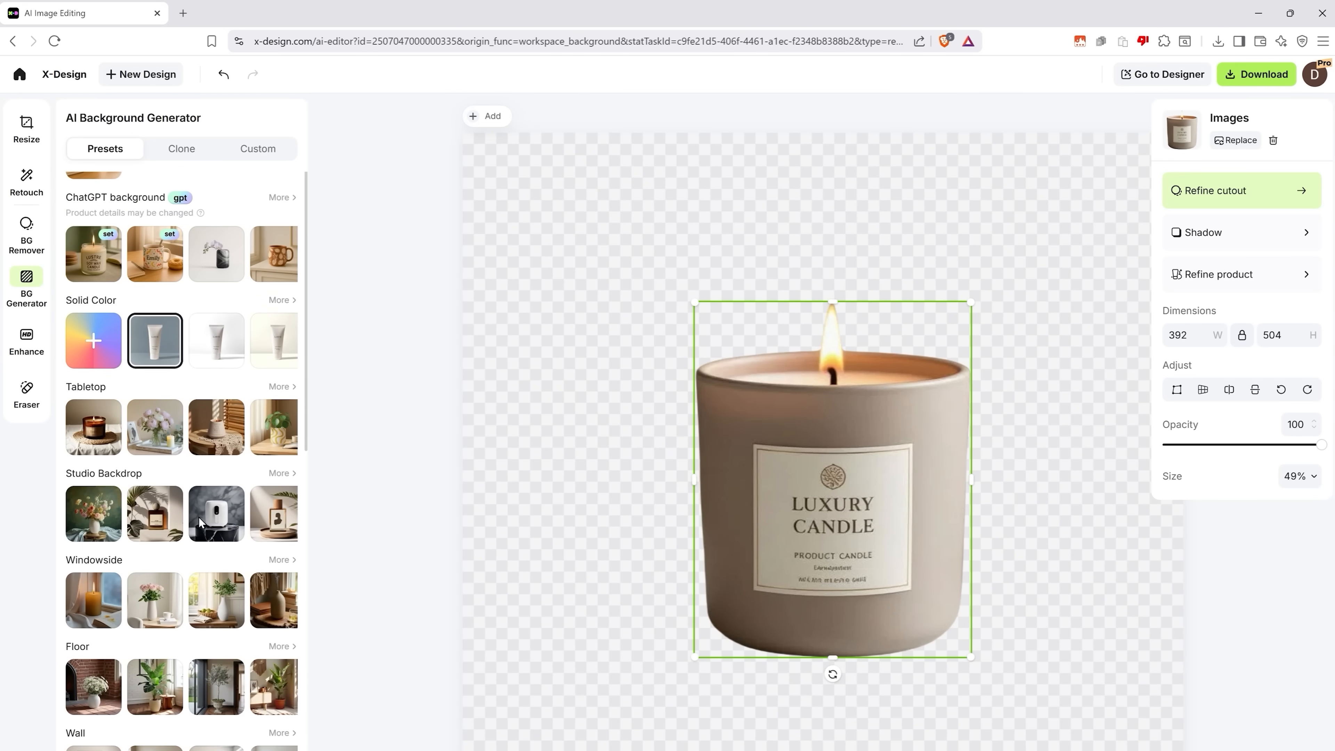
left_click(182, 148)
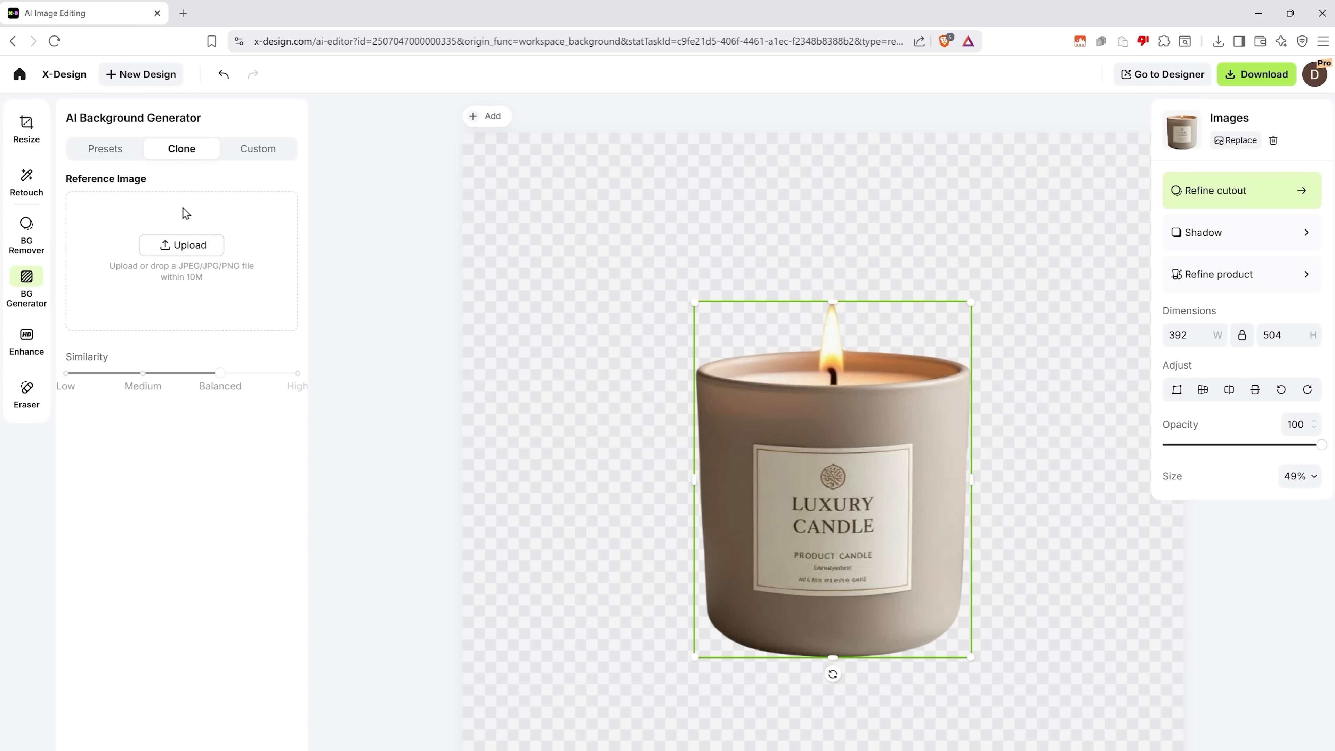
mouse_move(109, 380)
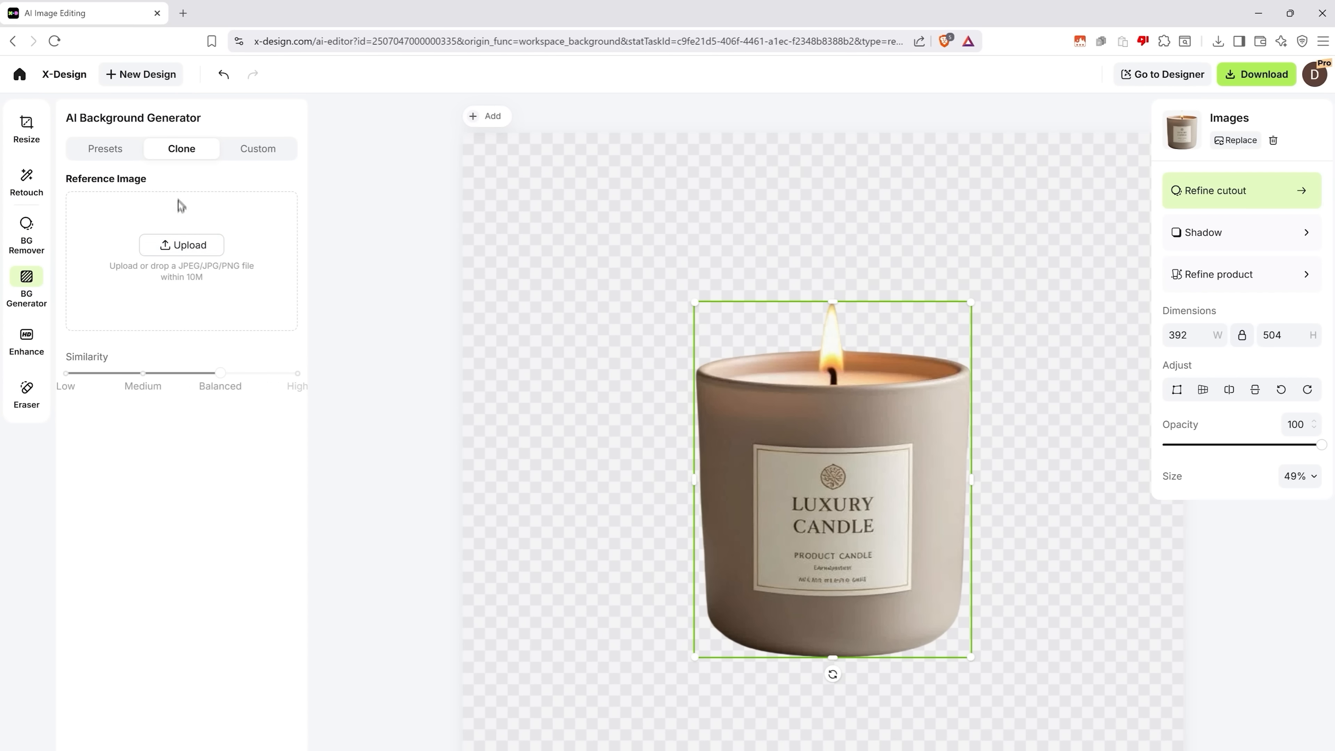
Switch the background generator to Custom prompt mode with reference upload
left_click(257, 148)
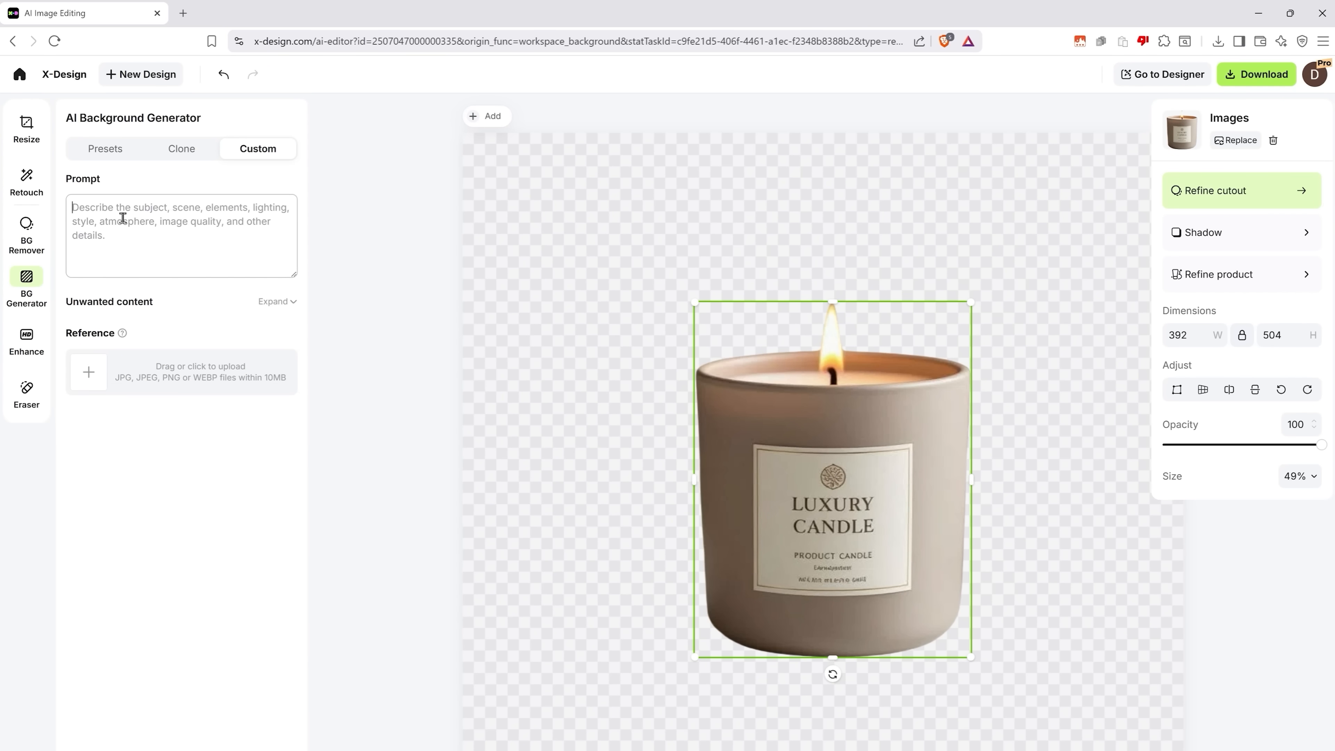
mouse_move(134, 388)
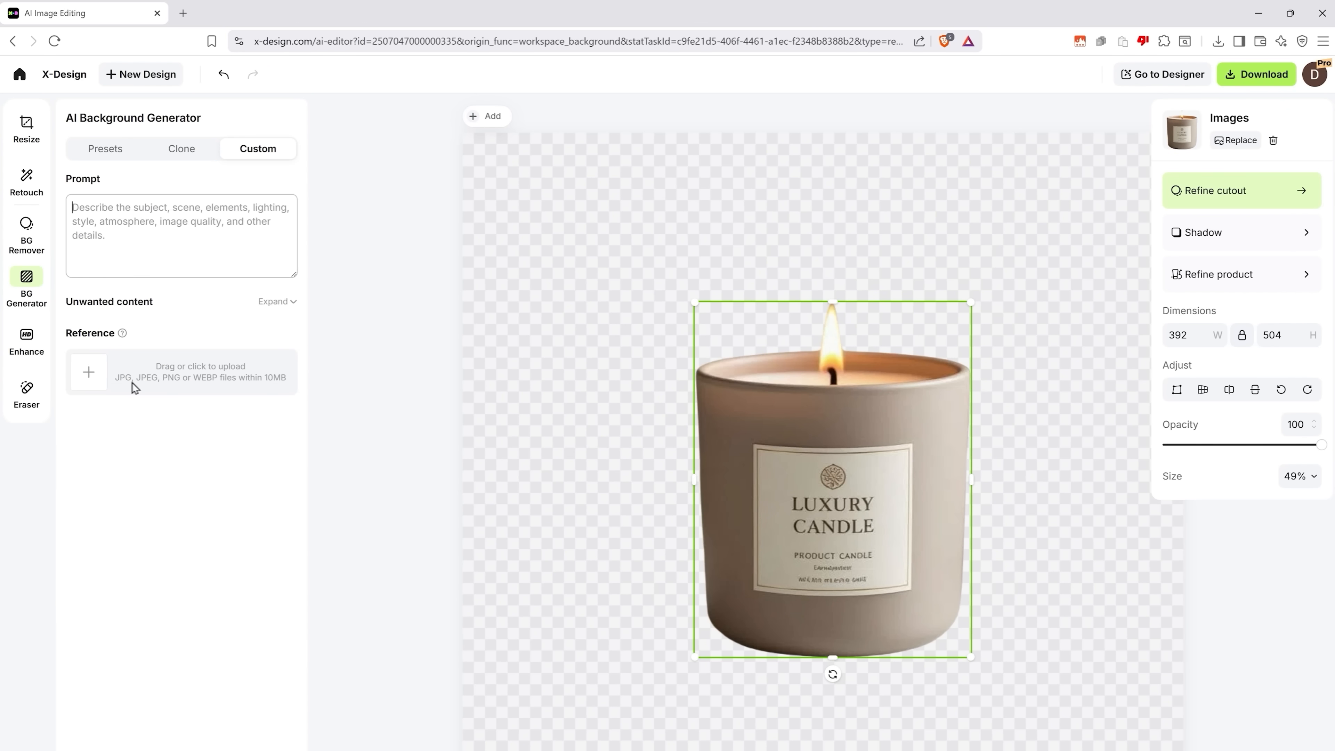
mouse_move(209, 327)
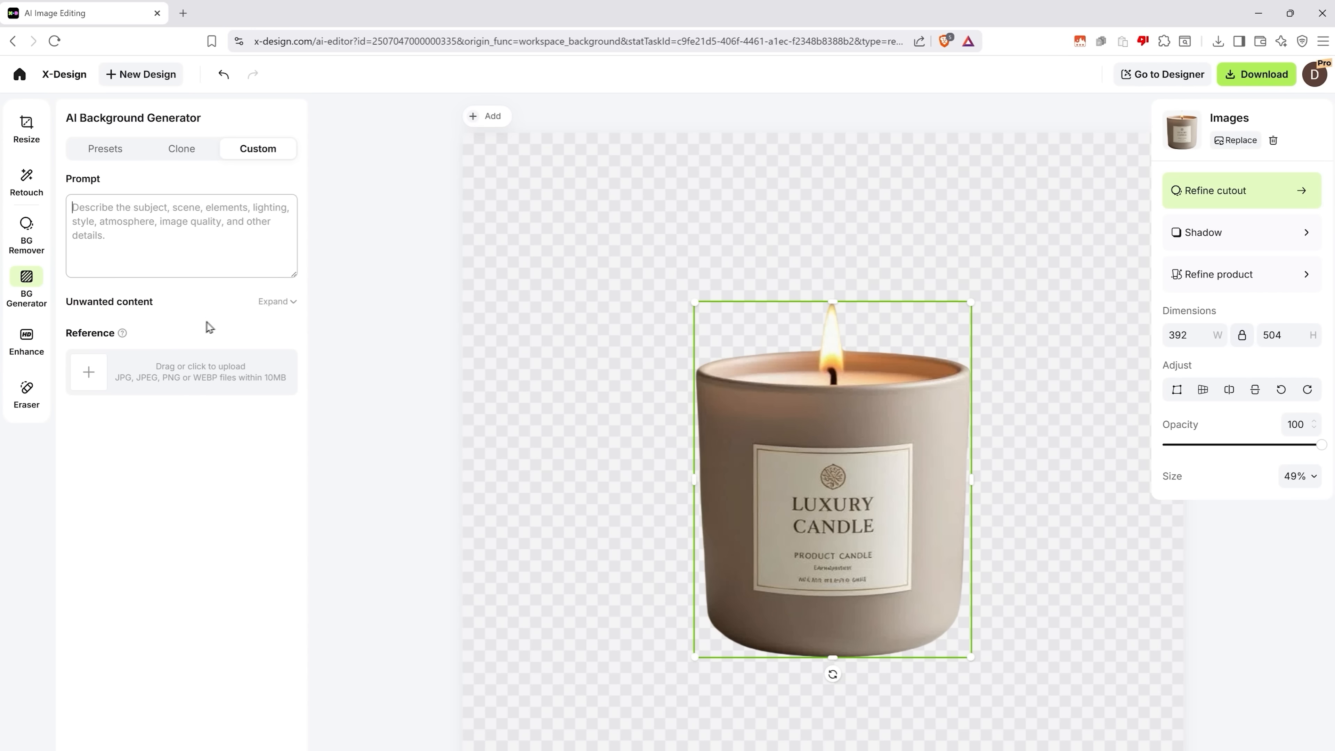
Review frequently used presets, then show the full ChatGPT background collection
left_click(105, 148)
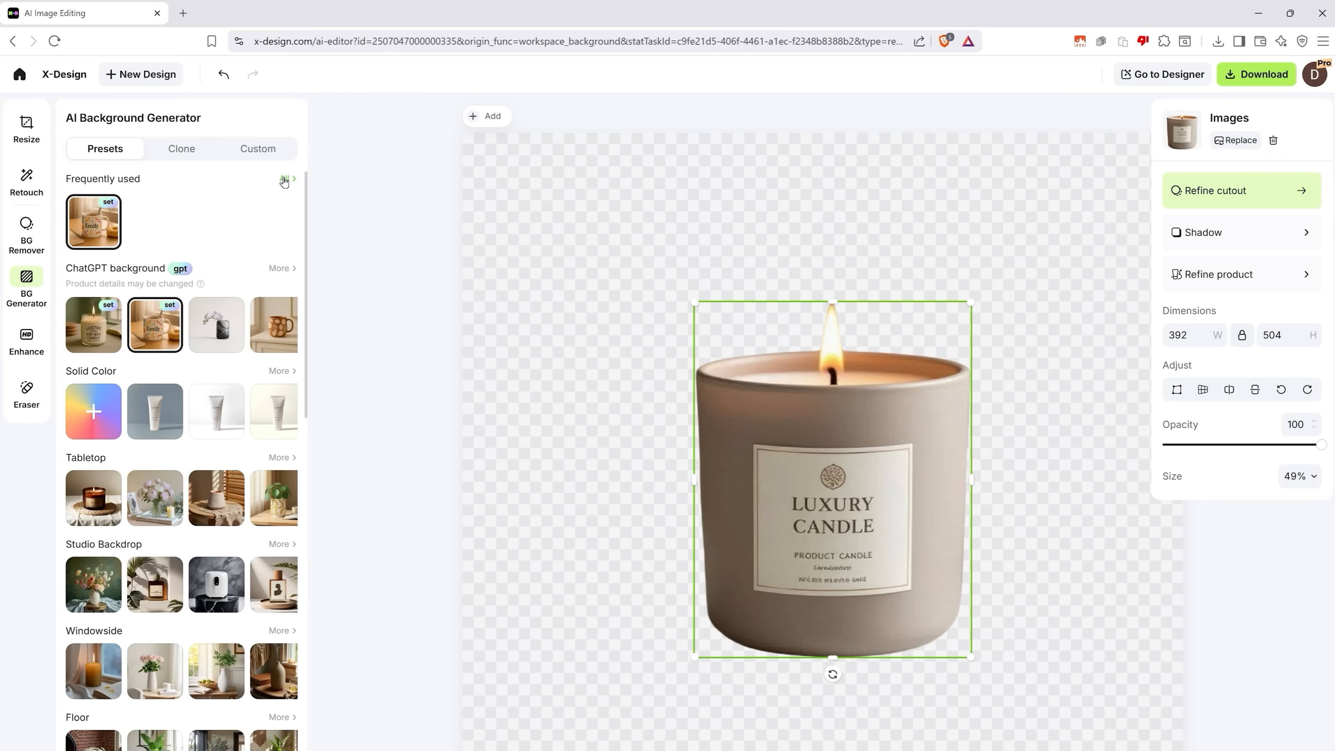
left_click(286, 179)
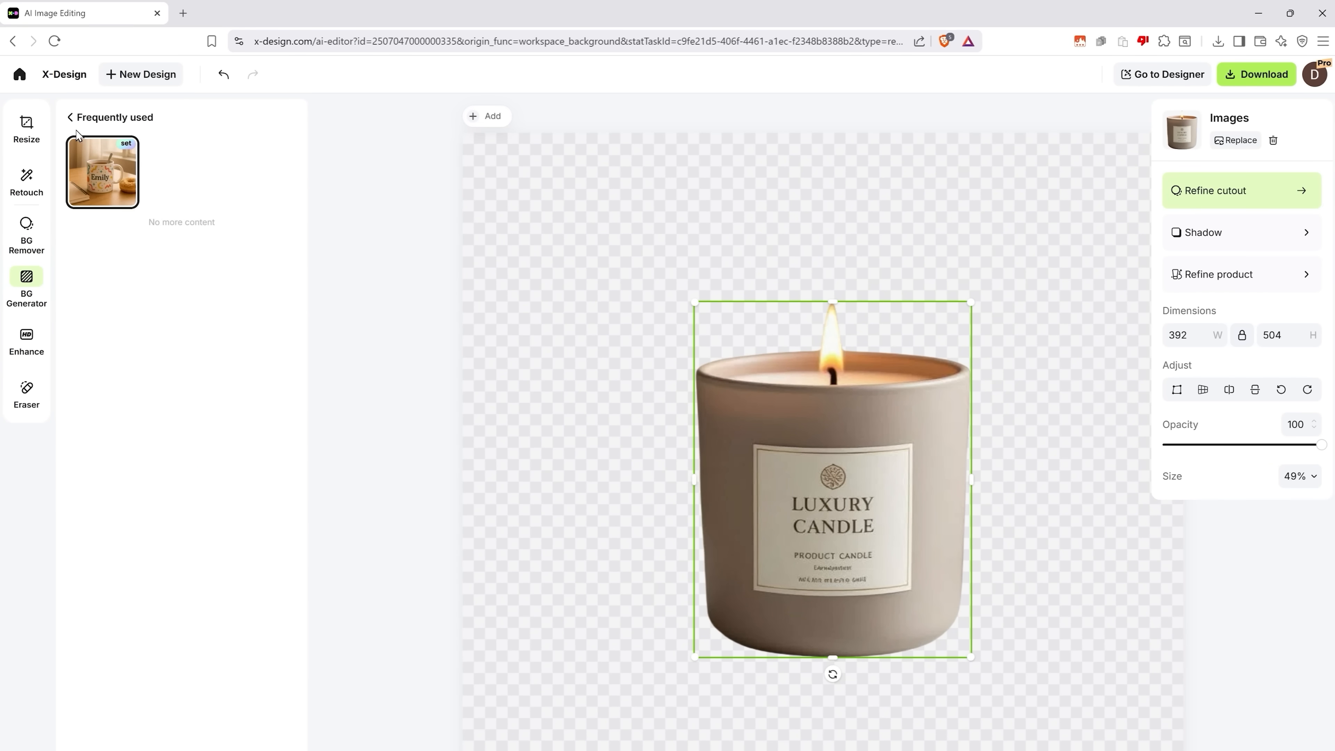
left_click(27, 288)
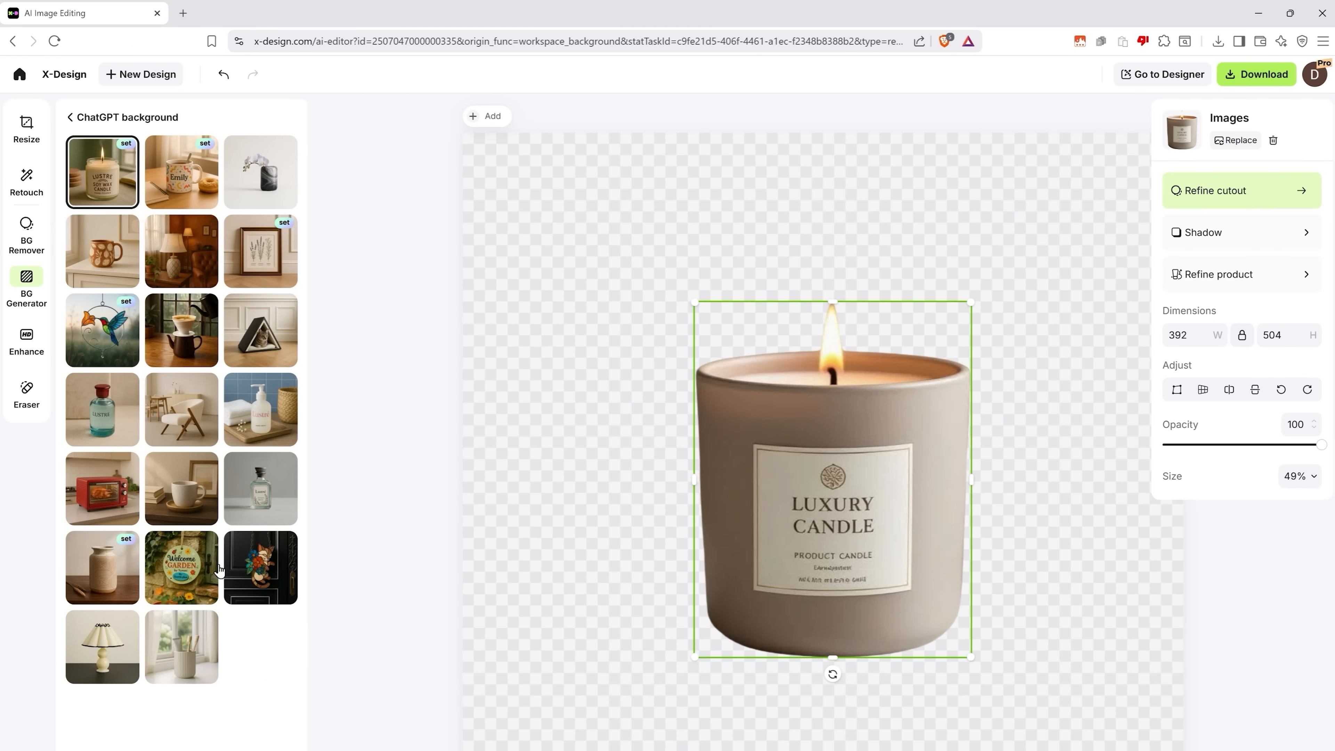
Preview the generated candle scenes, including the sunlit windowsill, before opening the T-shirt photo
scroll("down", 3)
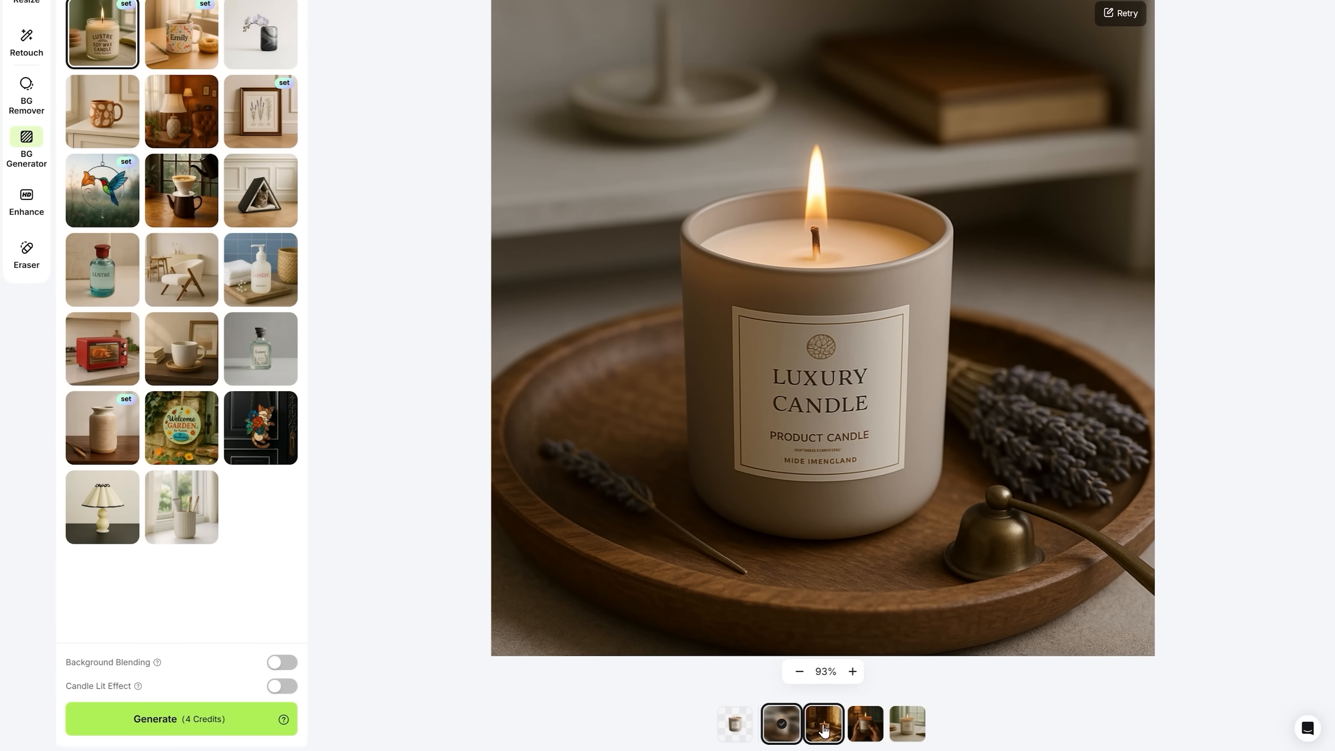
left_click(864, 724)
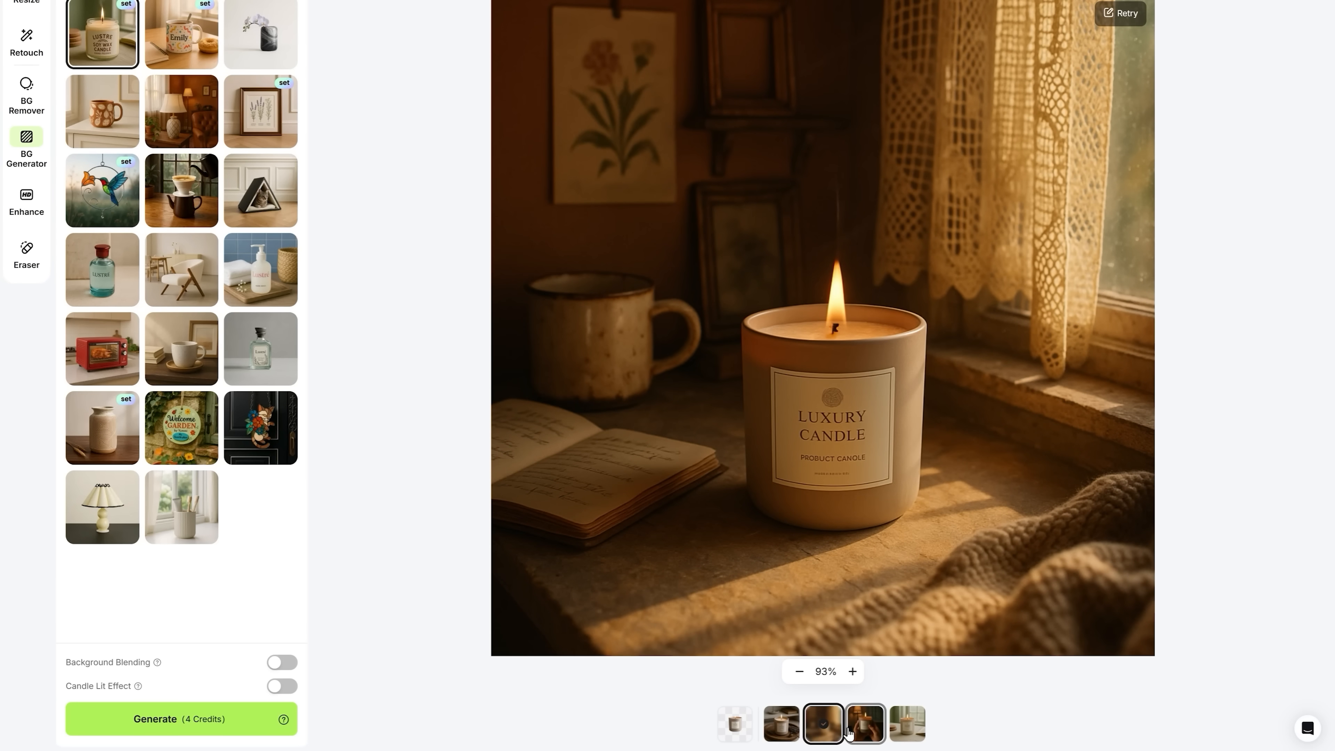
left_click(864, 724)
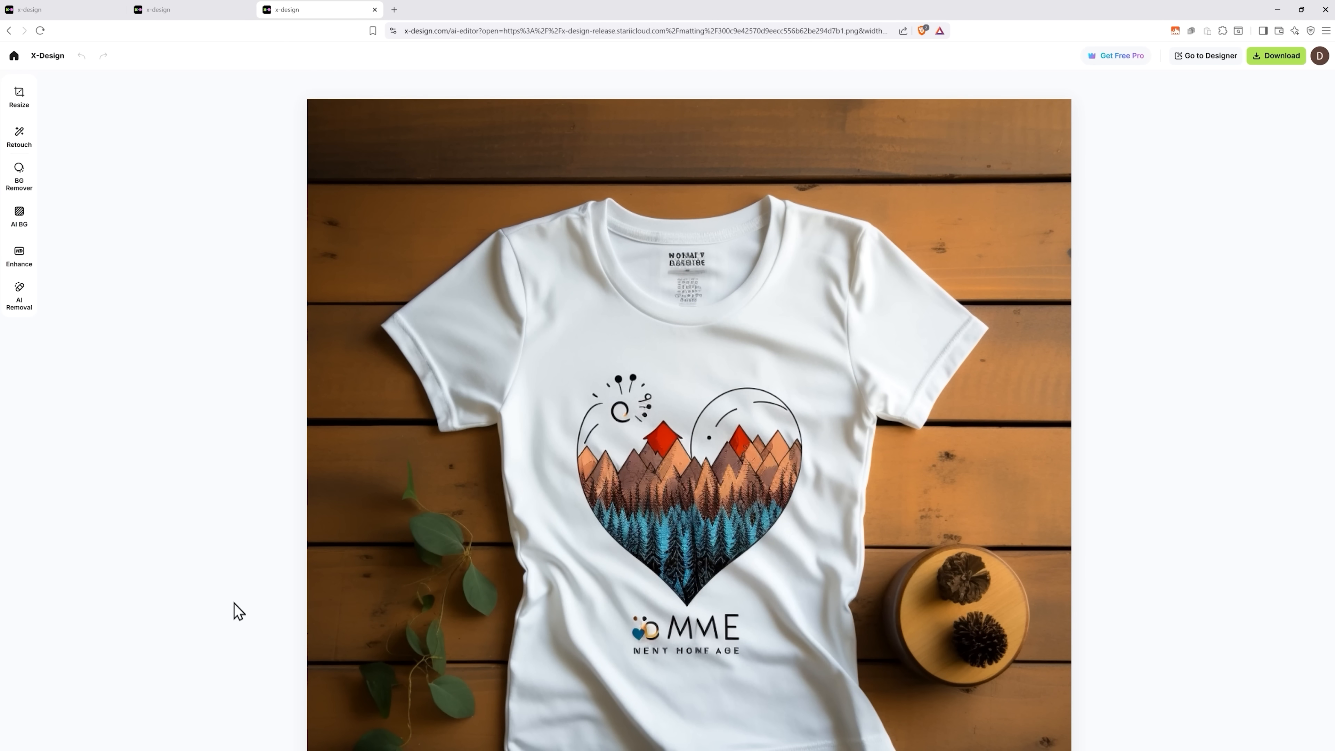
mouse_move(59, 293)
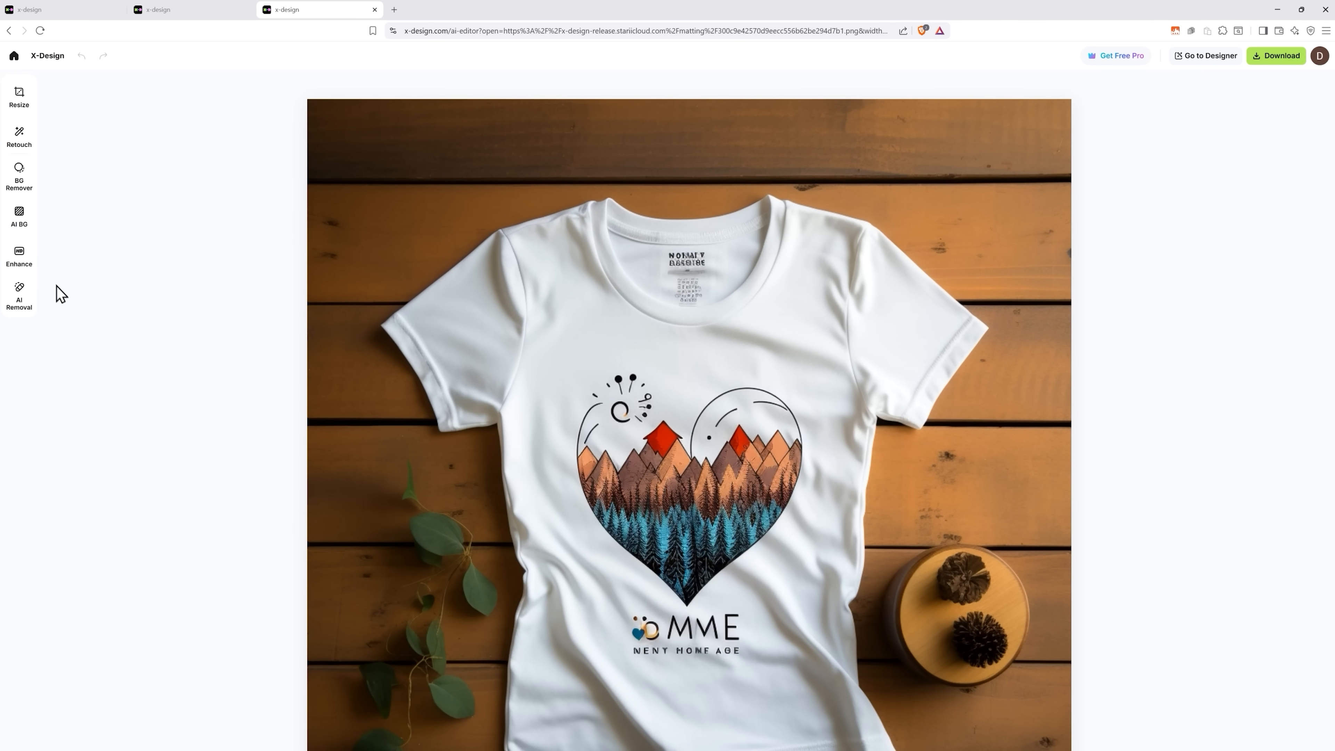
Cut out the T-shirt with BG Remover, trying purple and blue gradient before a black backdrop
left_click(19, 177)
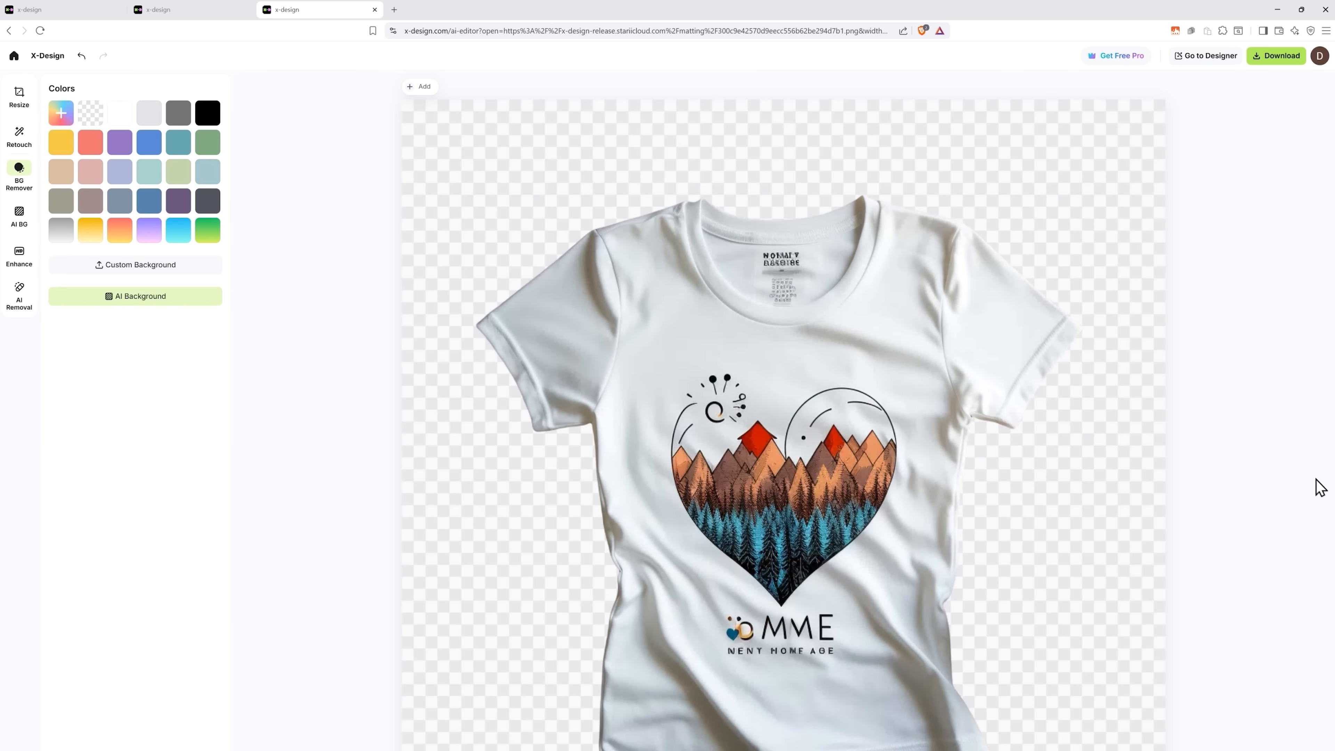
left_click(118, 141)
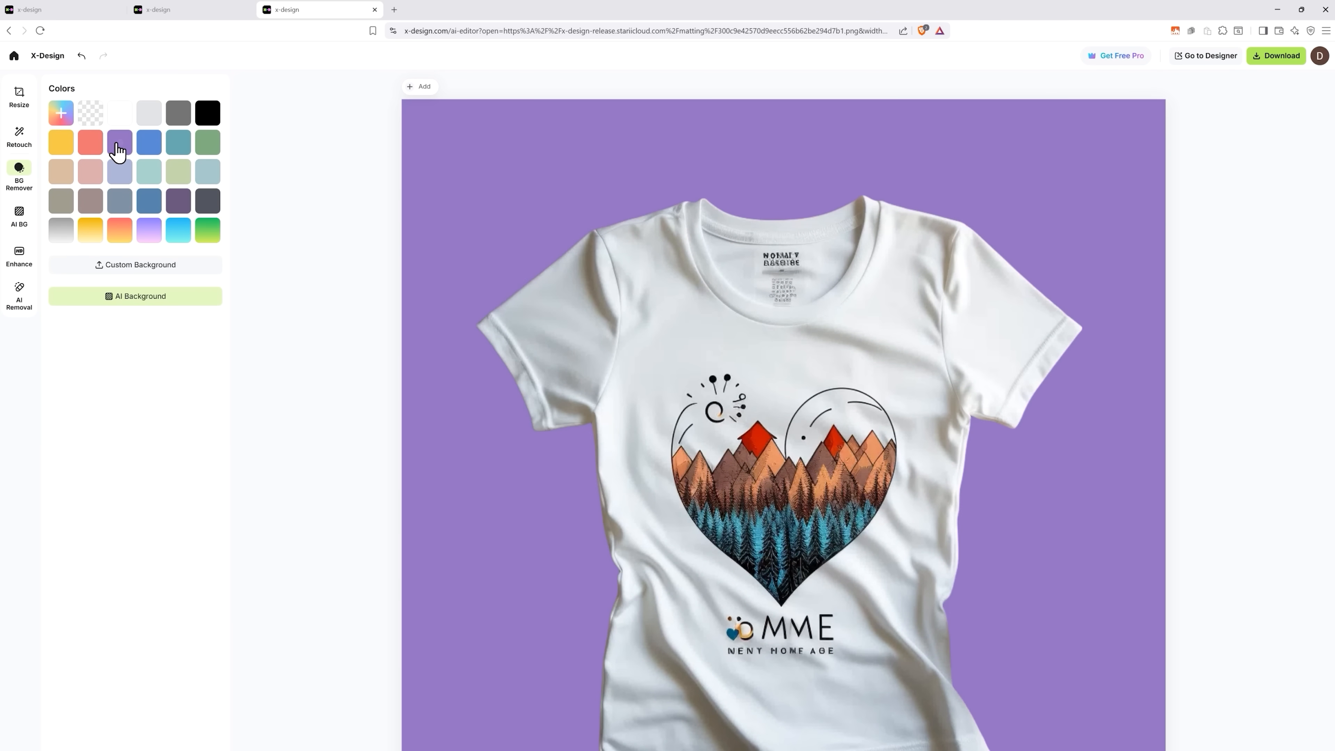
left_click(119, 142)
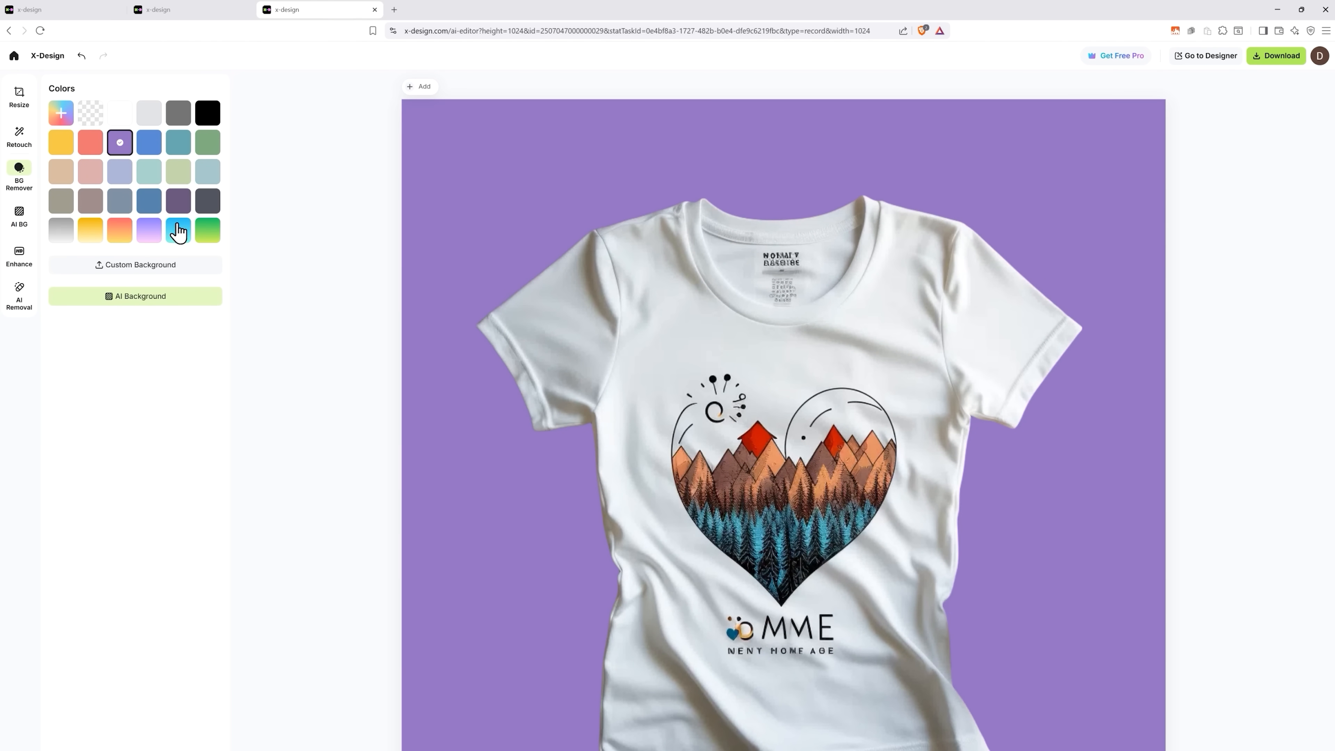
left_click(178, 231)
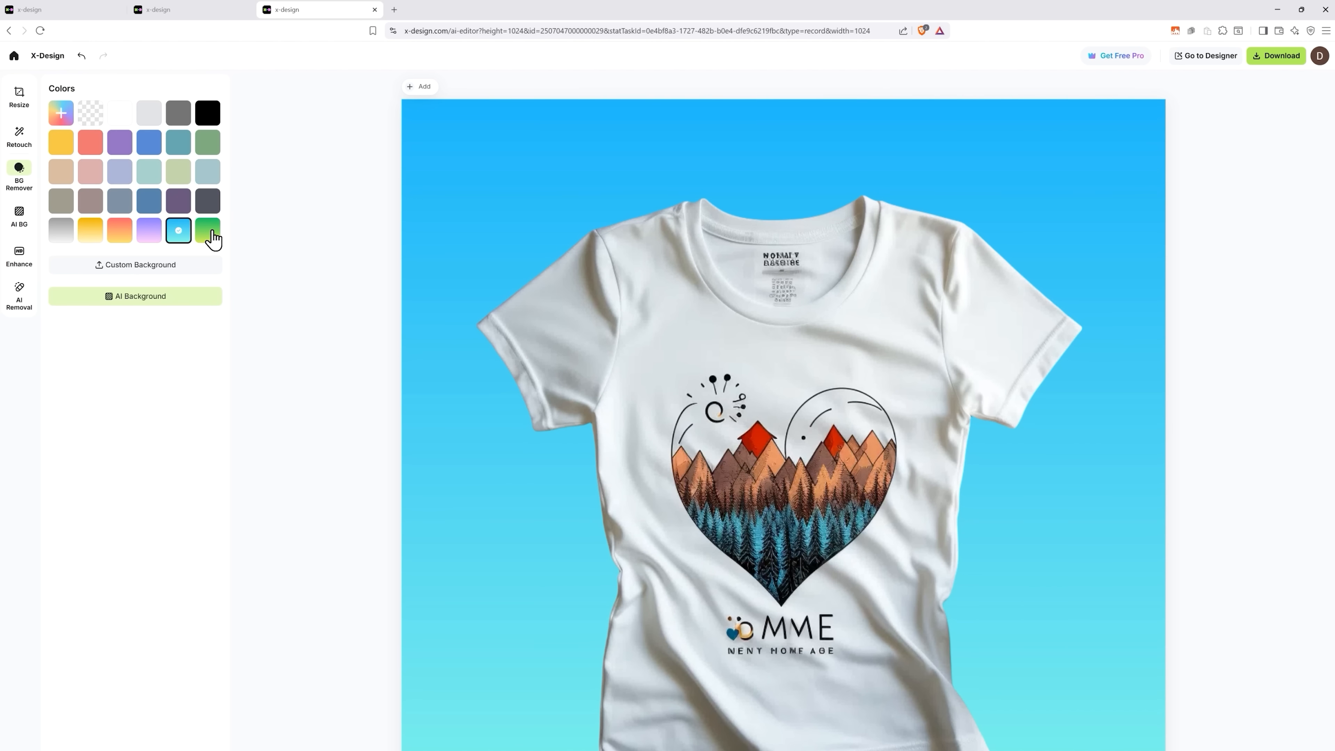
left_click(19, 255)
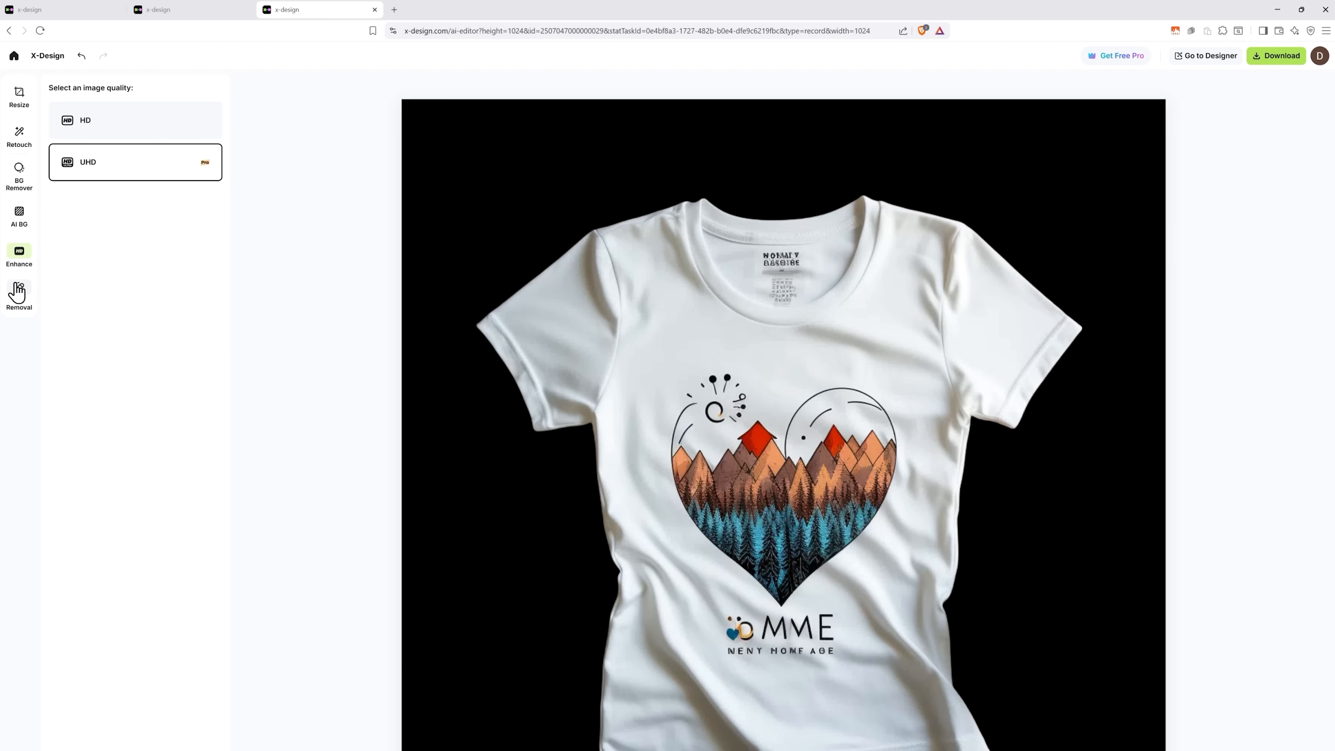
Use AI Removal's automatic Text option to wipe the printed lettering from the T-shirt
left_click(19, 298)
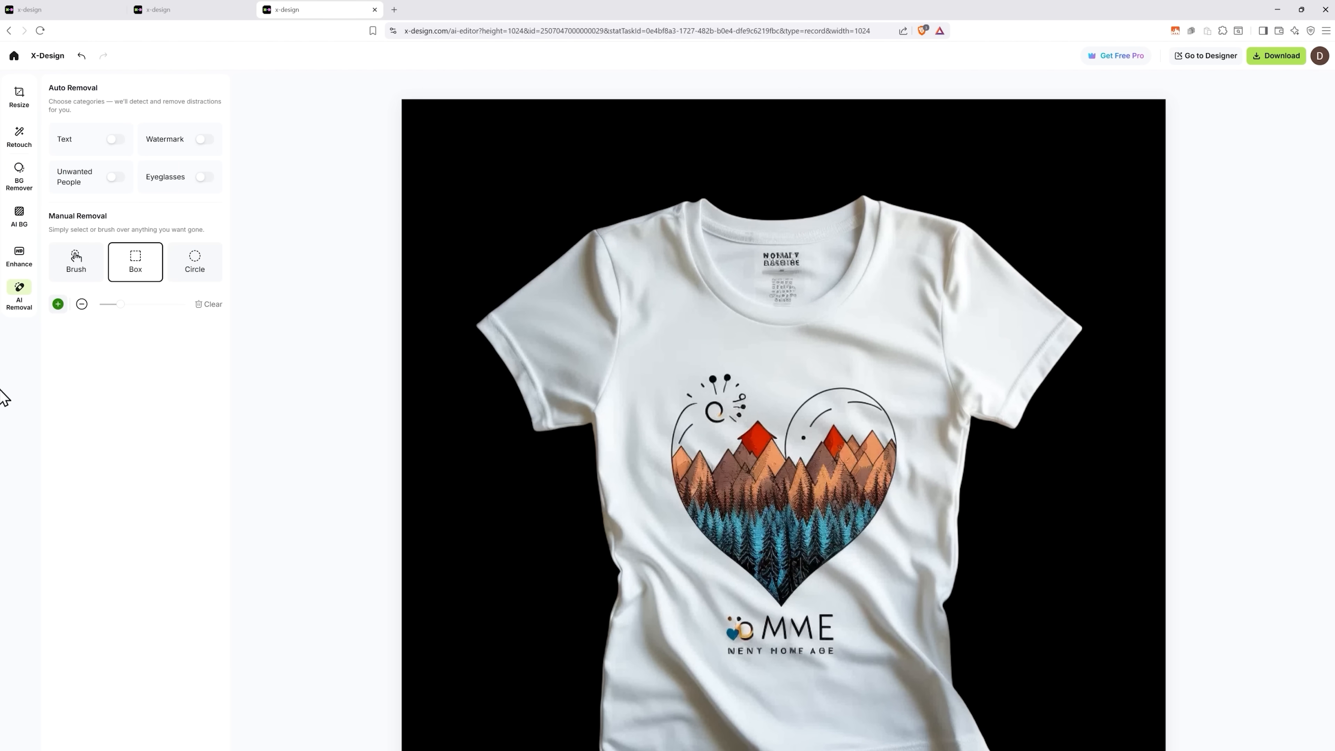
mouse_move(104, 185)
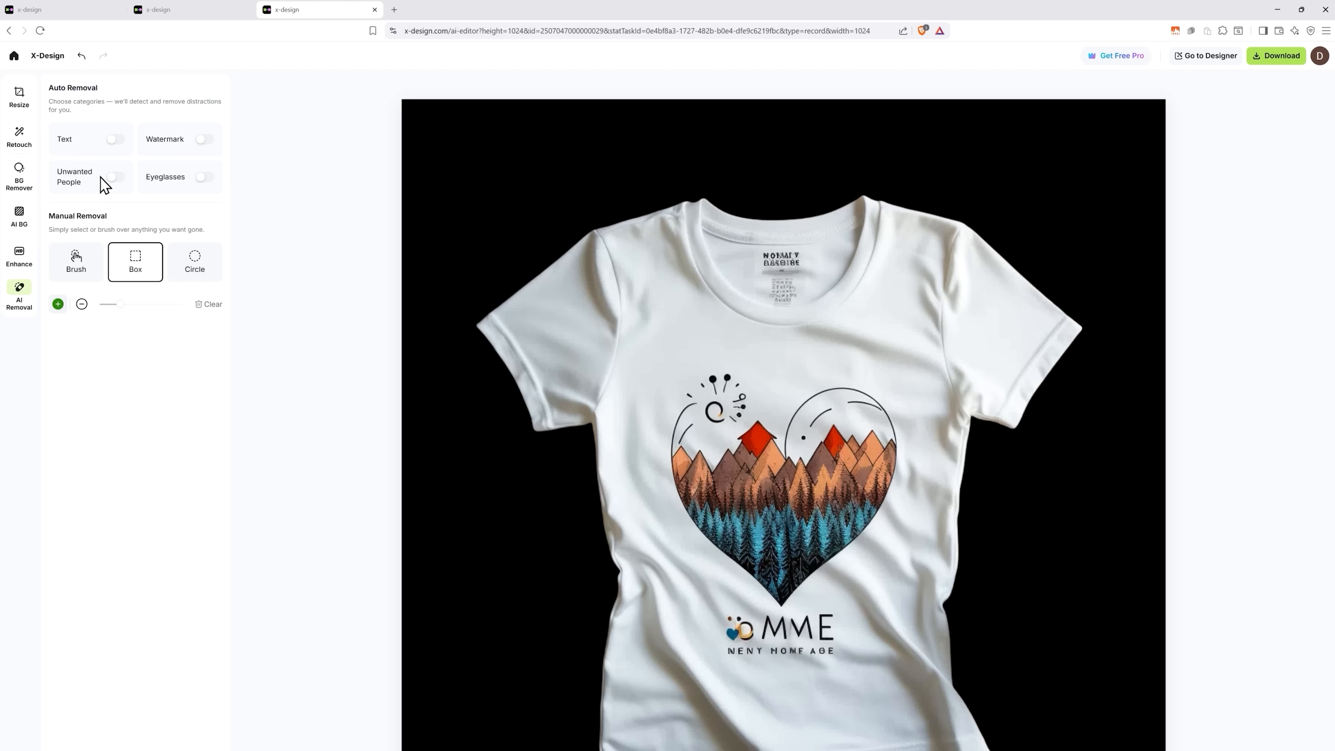
mouse_move(68, 180)
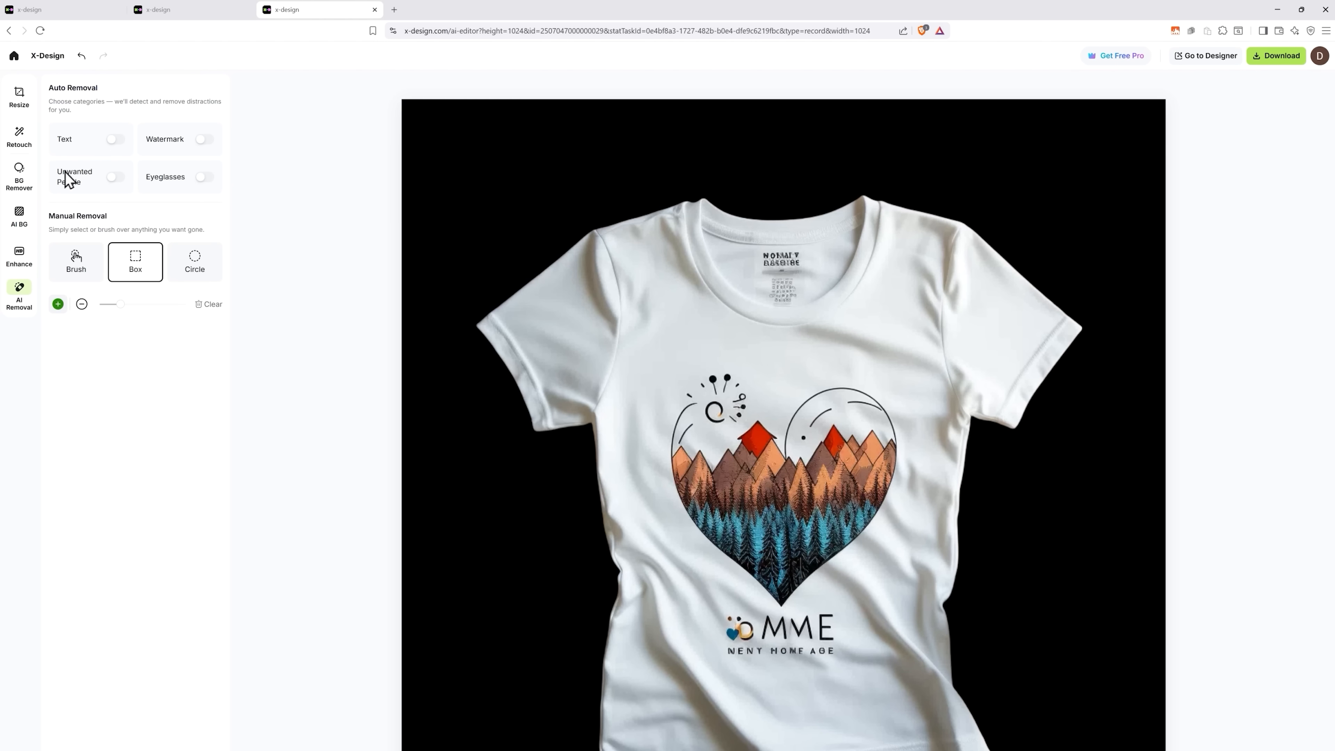
mouse_move(87, 117)
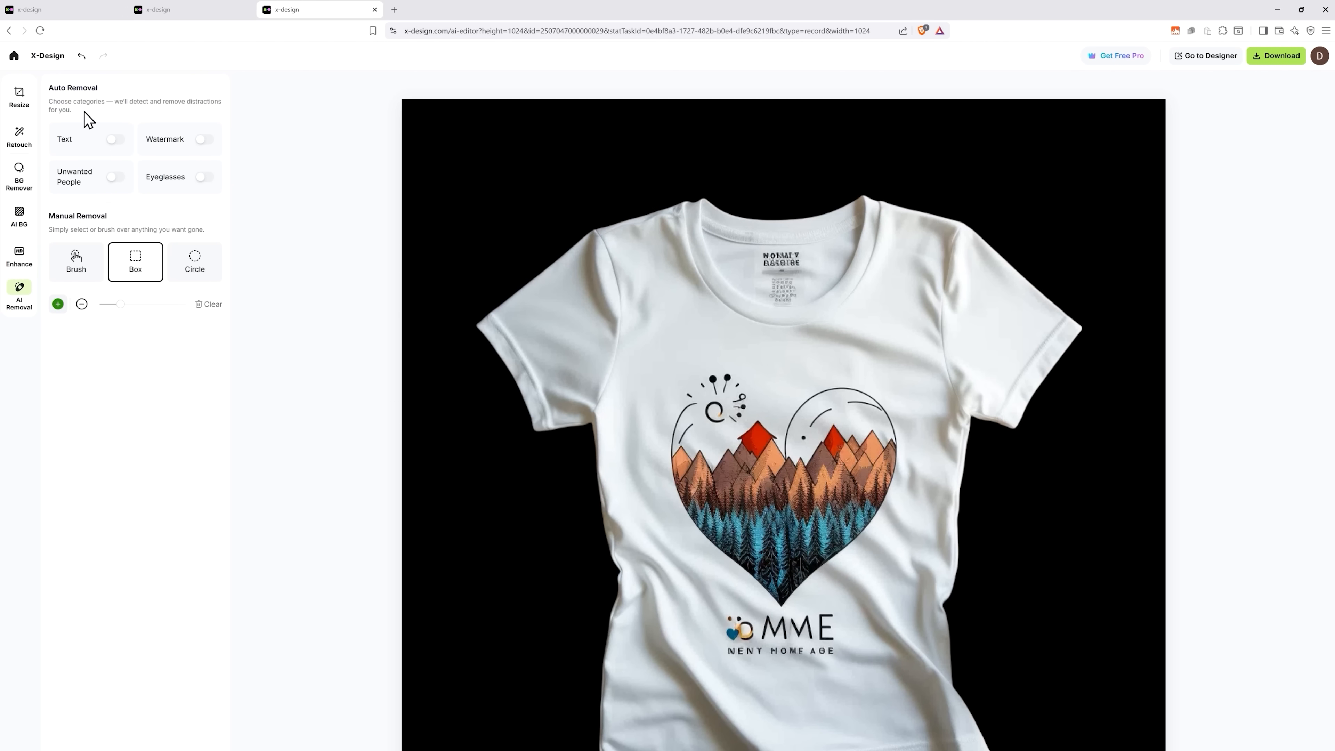
left_click(114, 139)
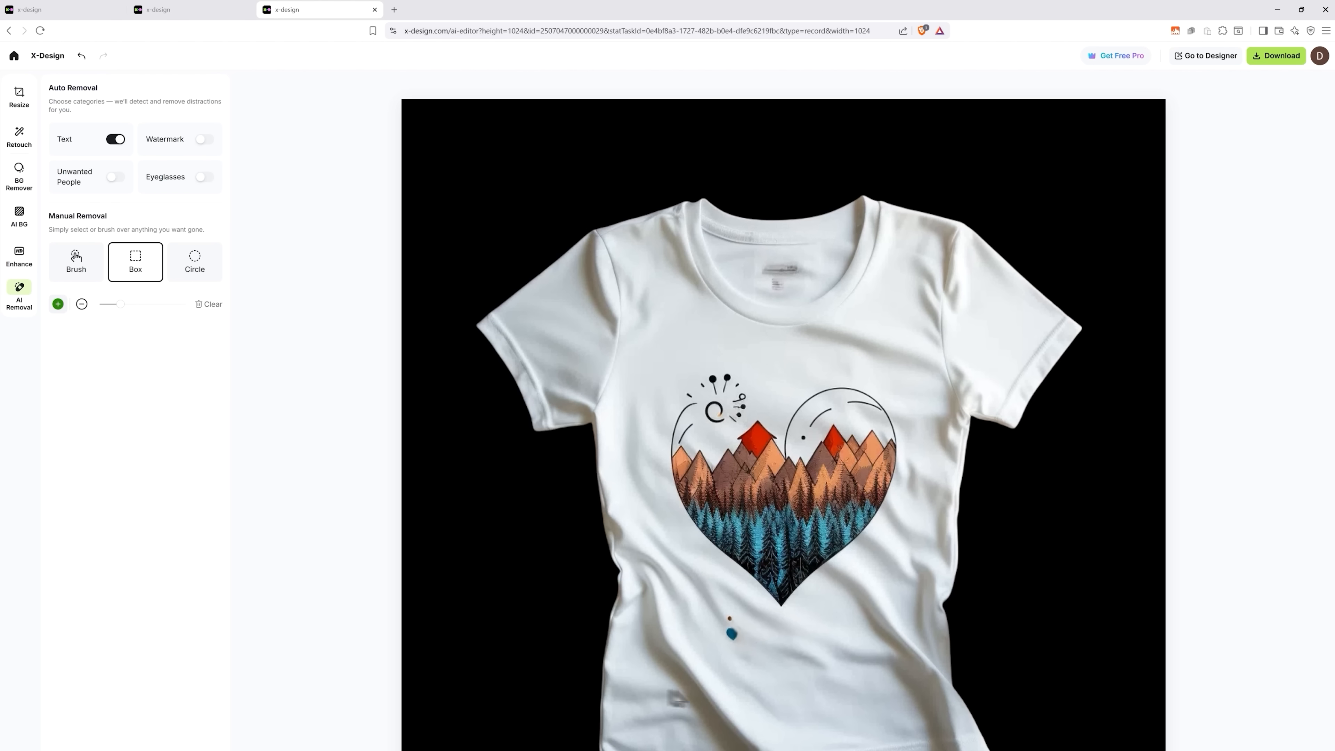
mouse_move(185, 183)
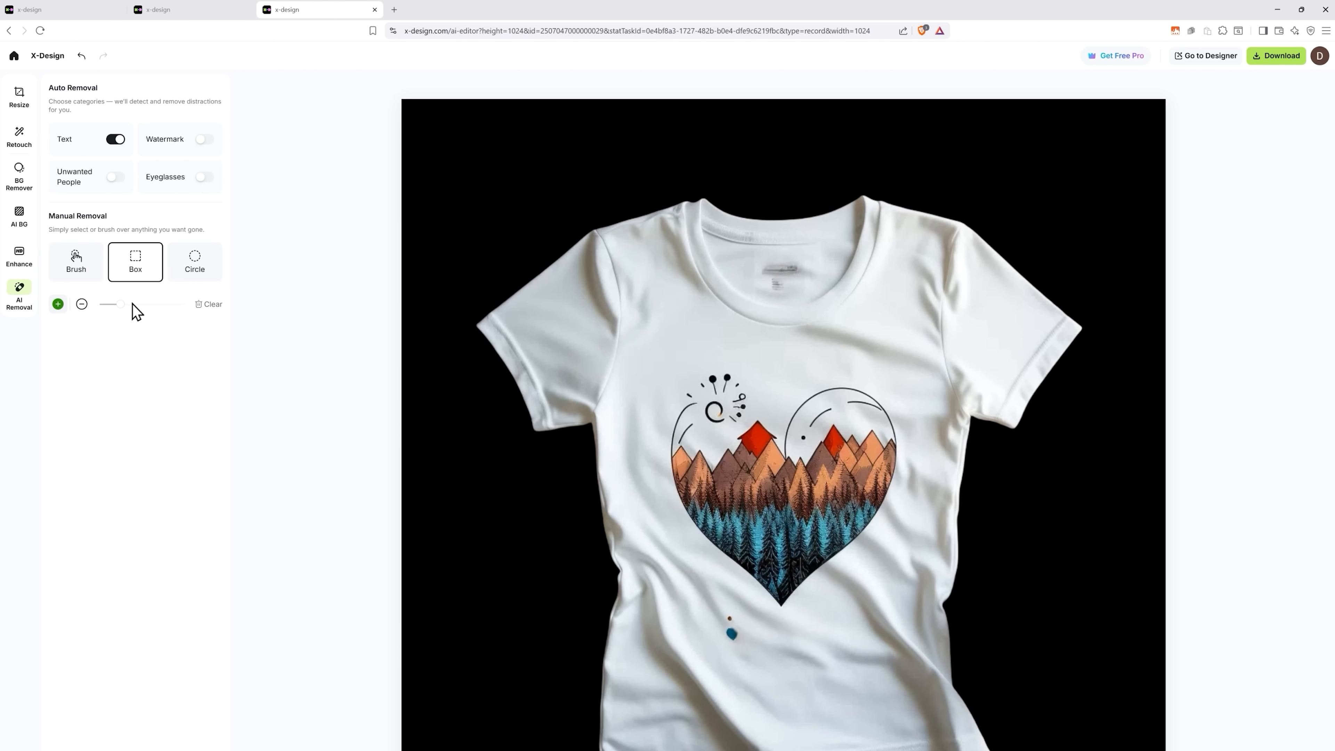
Circle the leftover blue dot below the heart with the manual Circle tool and remove it
left_click(194, 262)
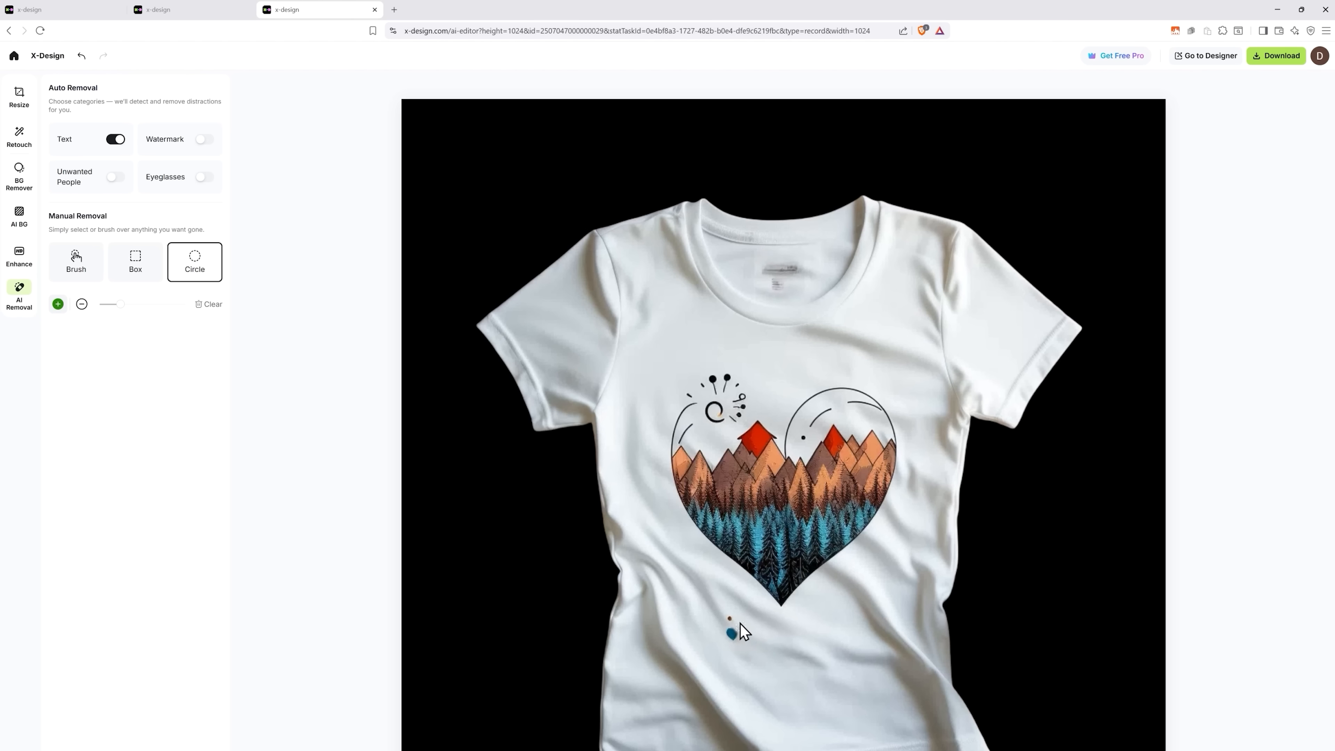
scroll("down", 3)
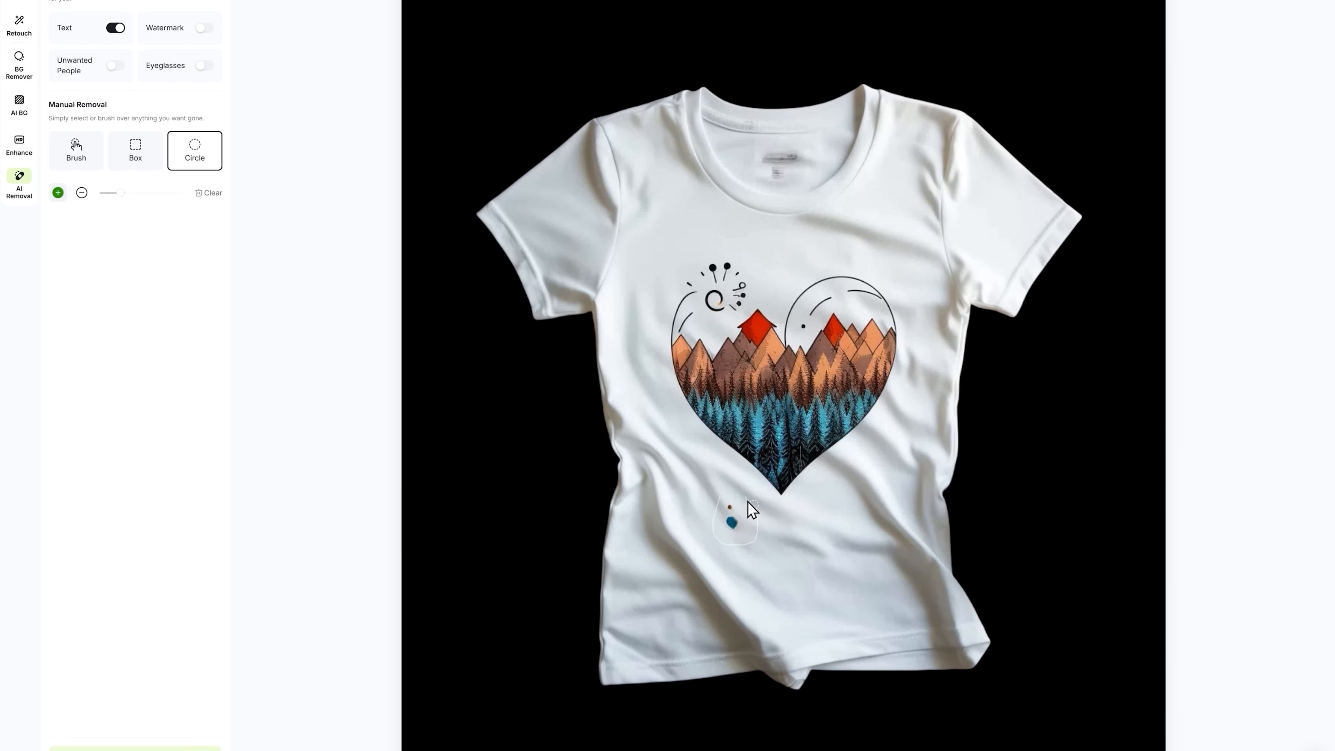
left_click(134, 728)
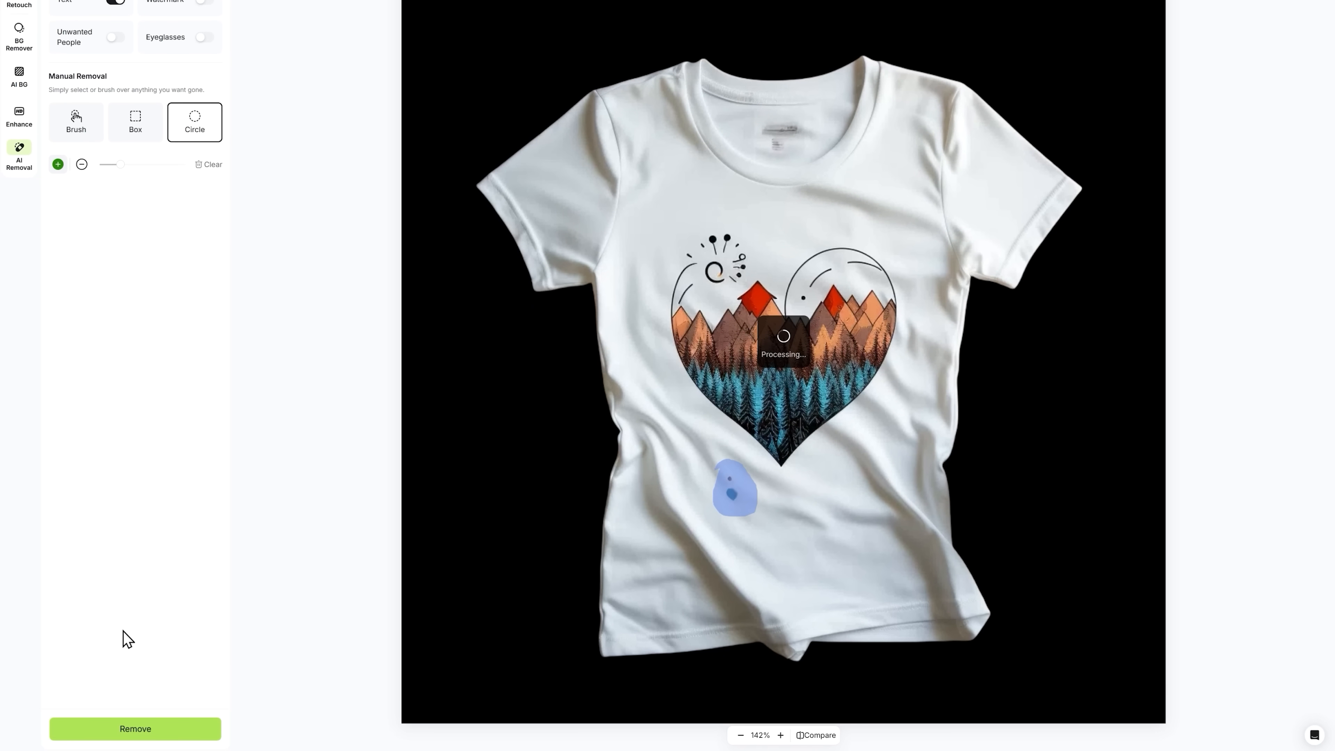
left_click(134, 728)
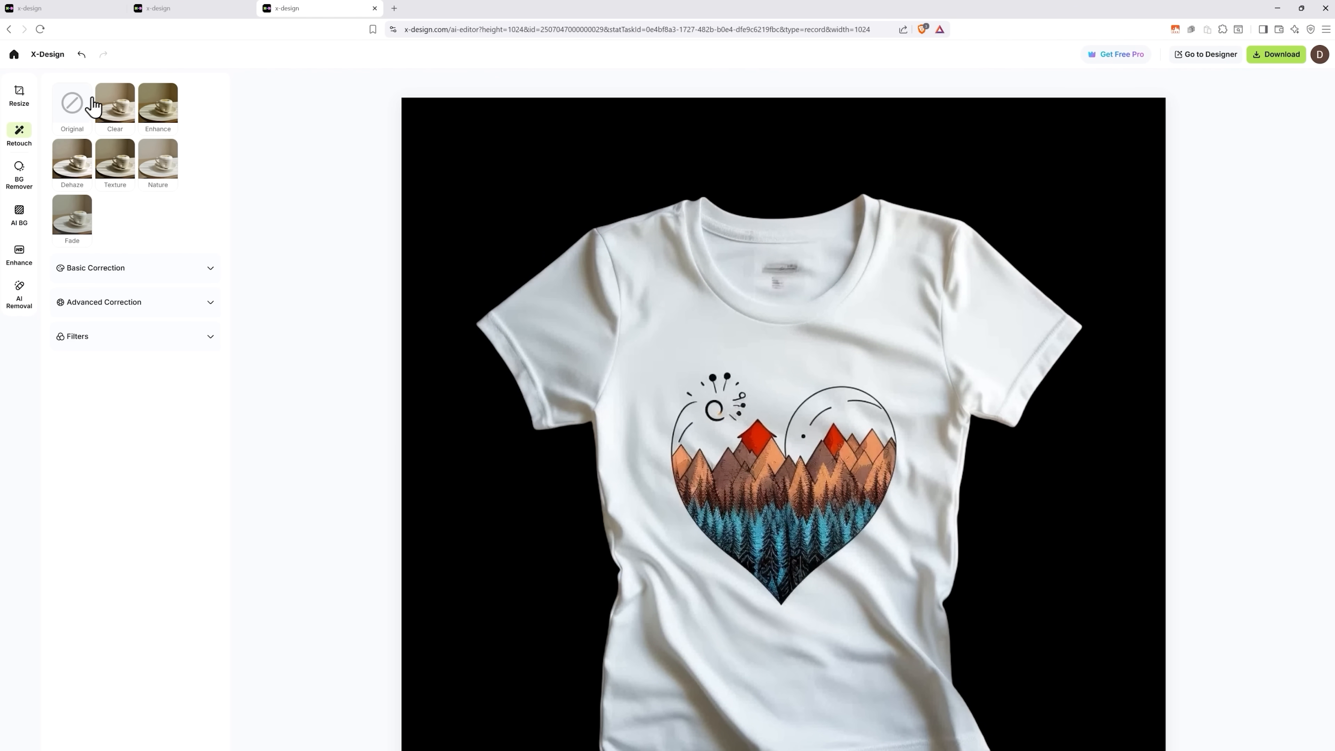
Apply the Clear retouch preset to the T-shirt photo
left_click(114, 103)
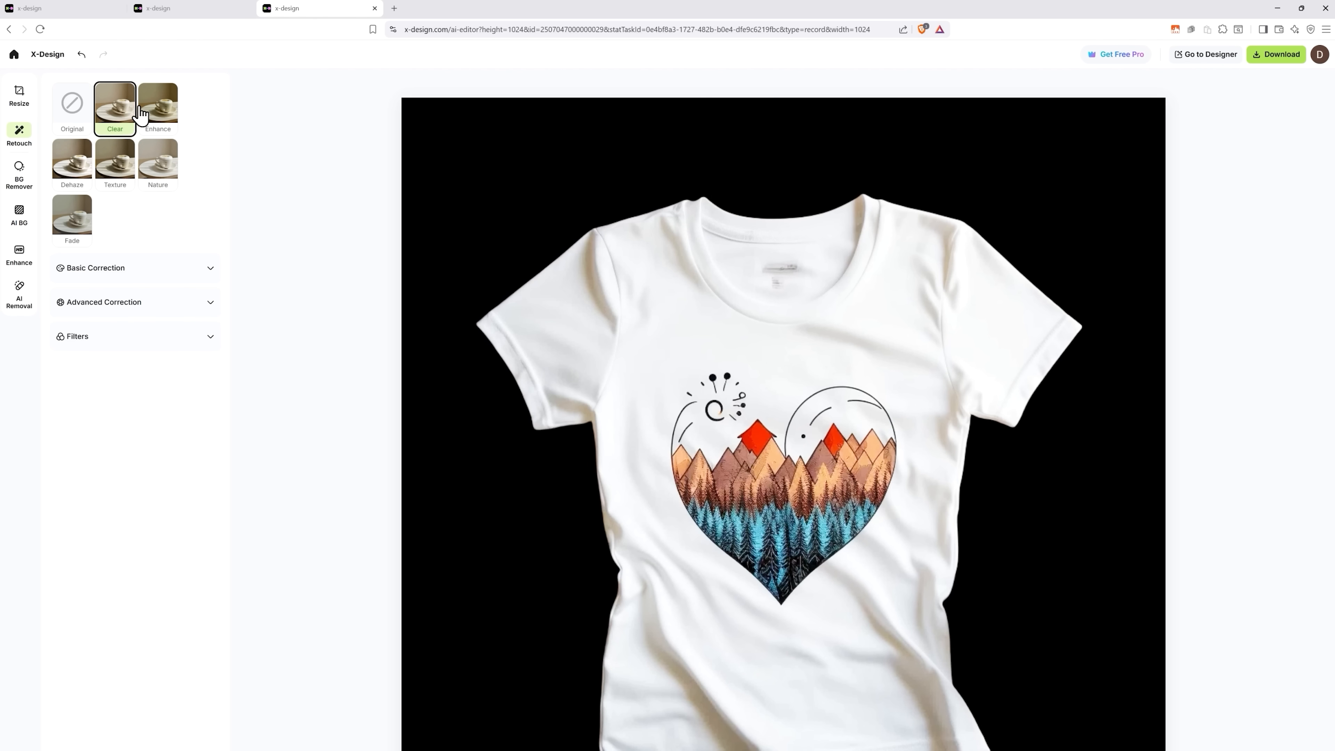
left_click(157, 103)
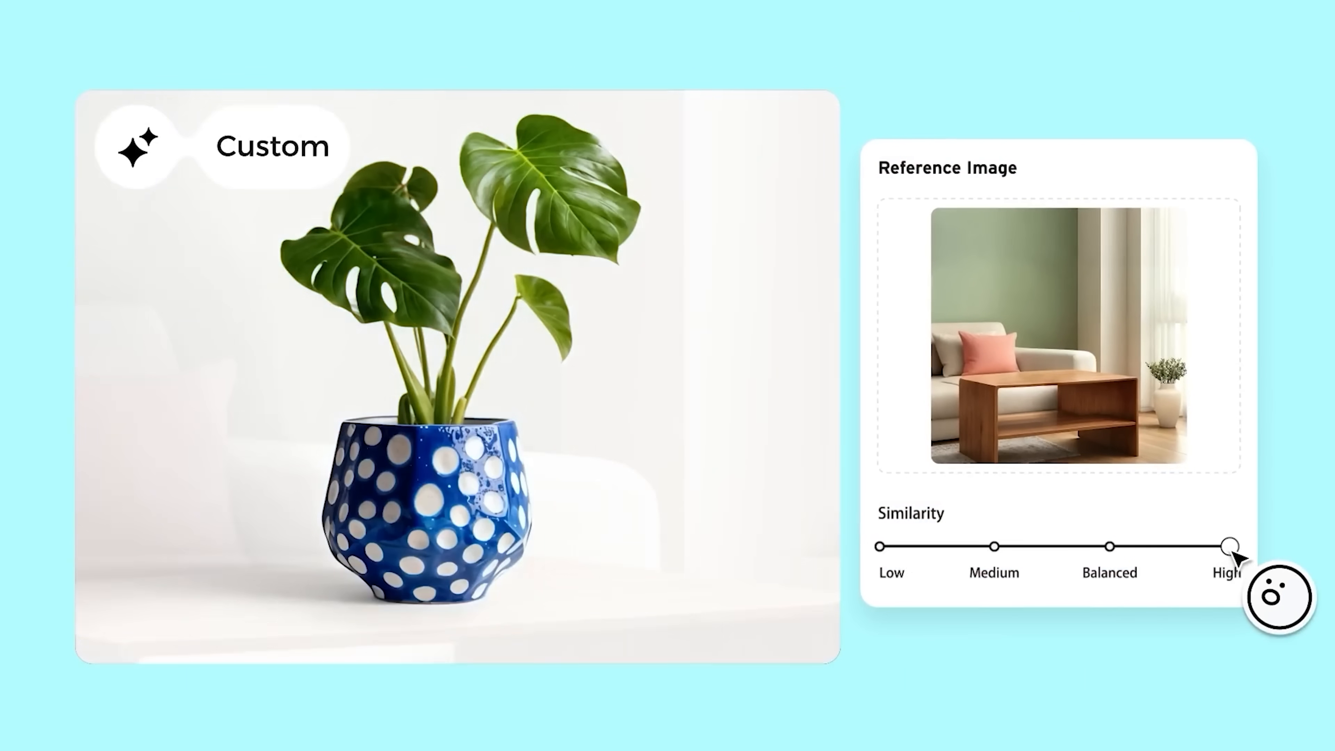
Set reference Similarity to High and spend credits to generate the desk-scene background
left_click_drag(1231, 545, 877, 546)
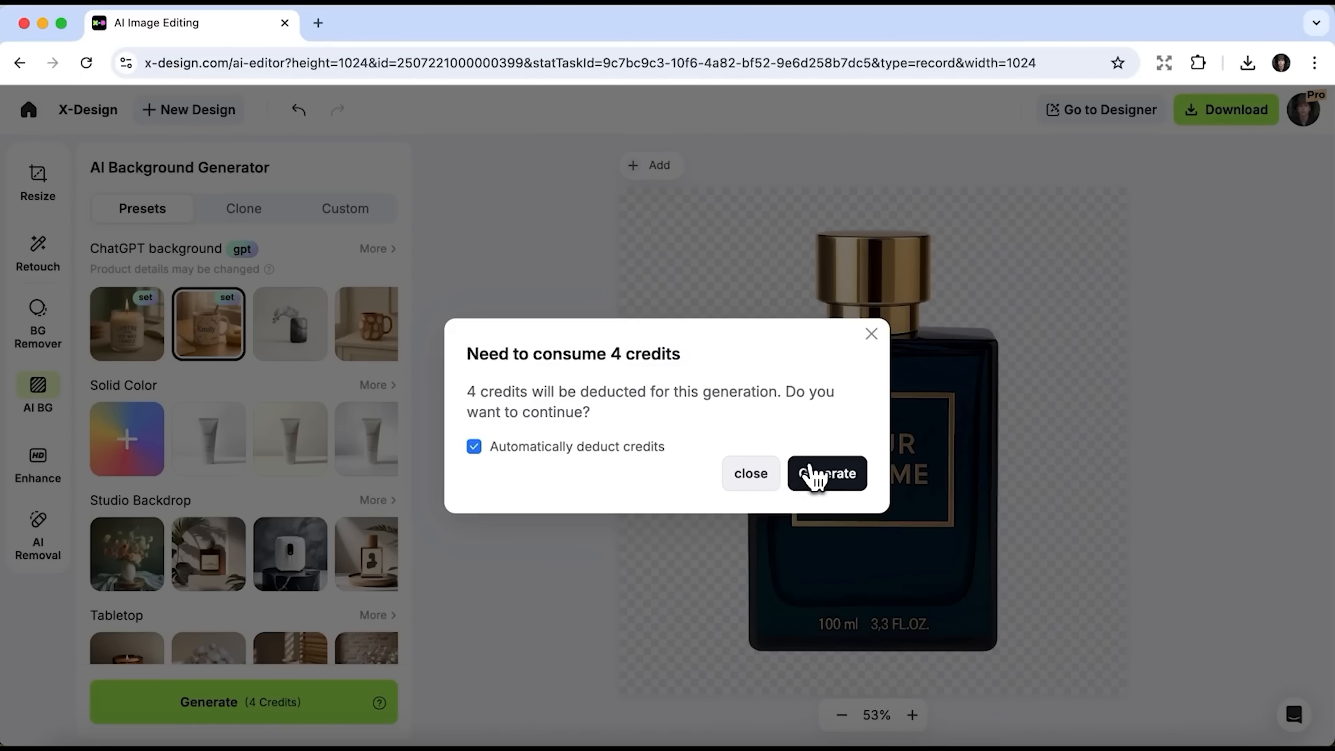
left_click(824, 474)
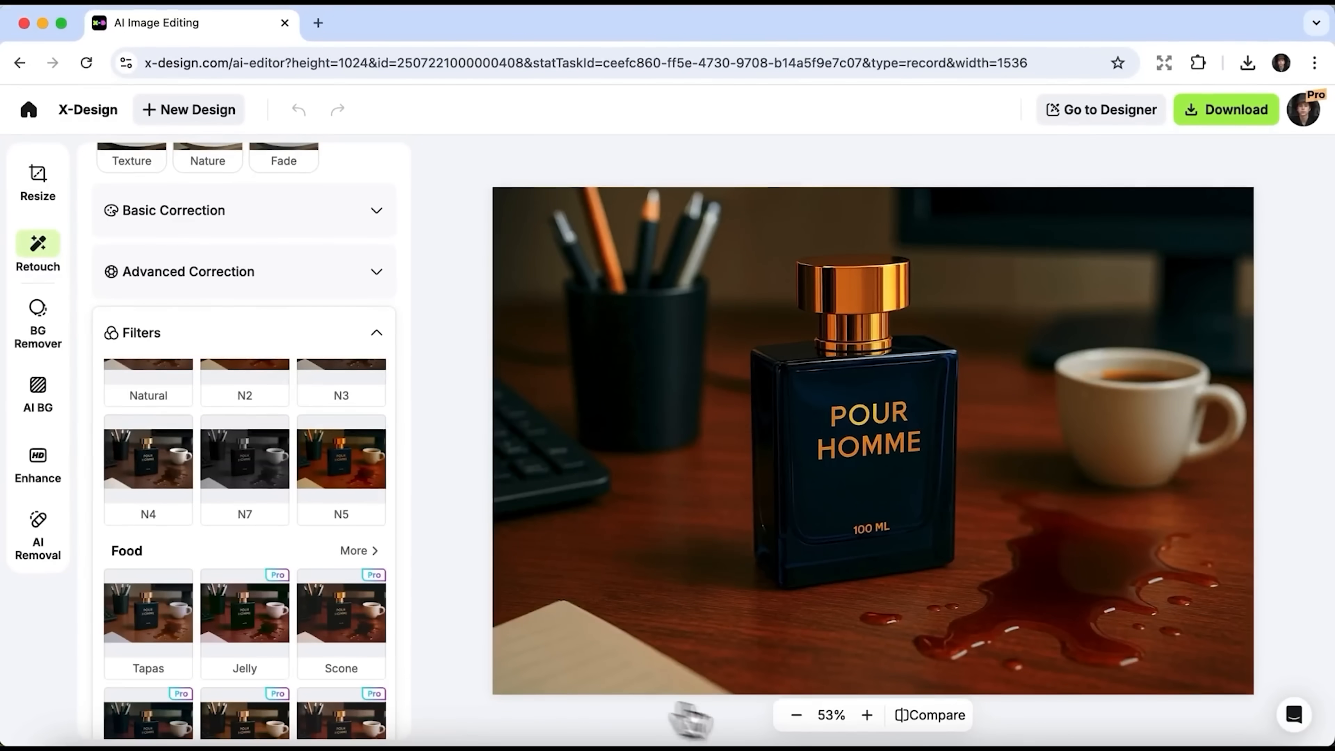
mouse_move(929, 714)
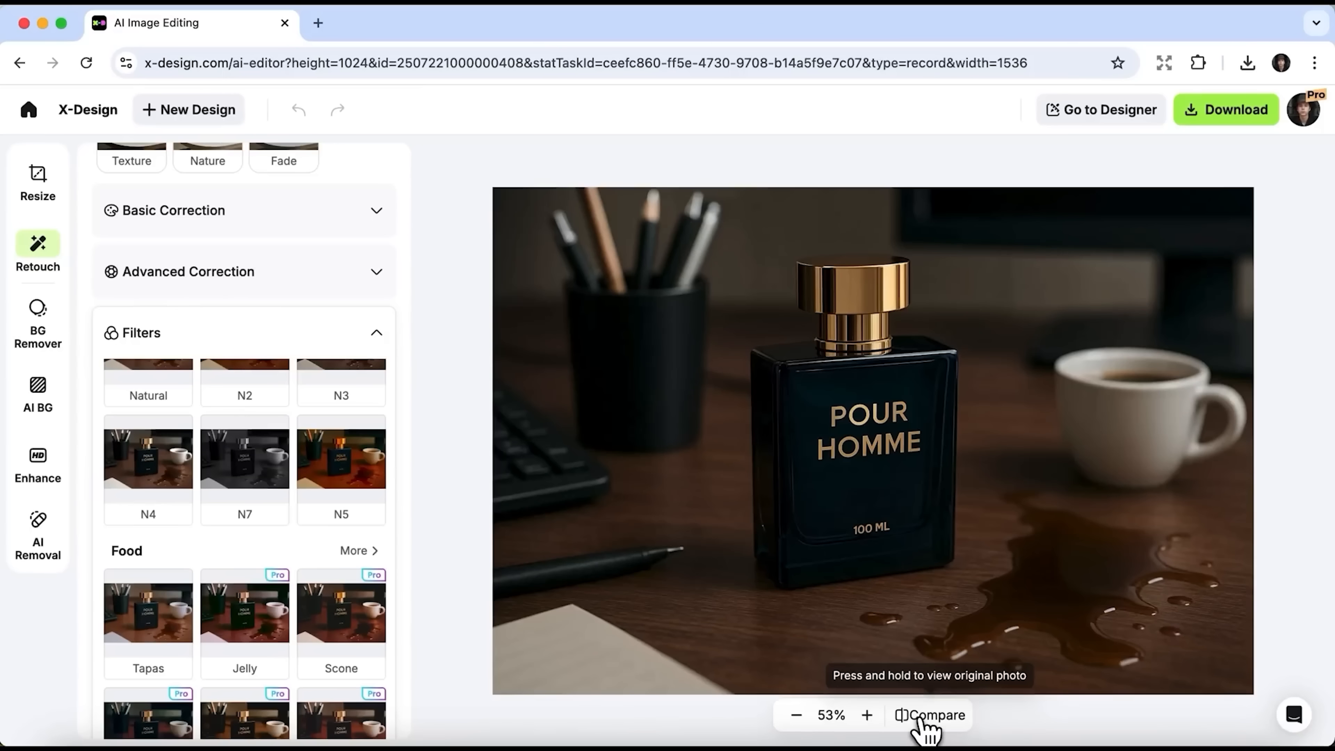